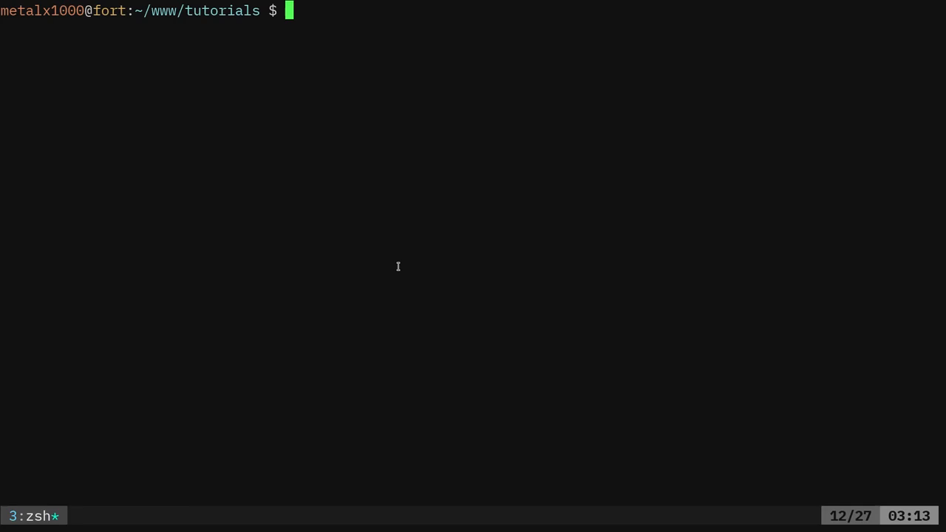
Launch Vim on a new file name.c from the zsh prompt.
type("vim")
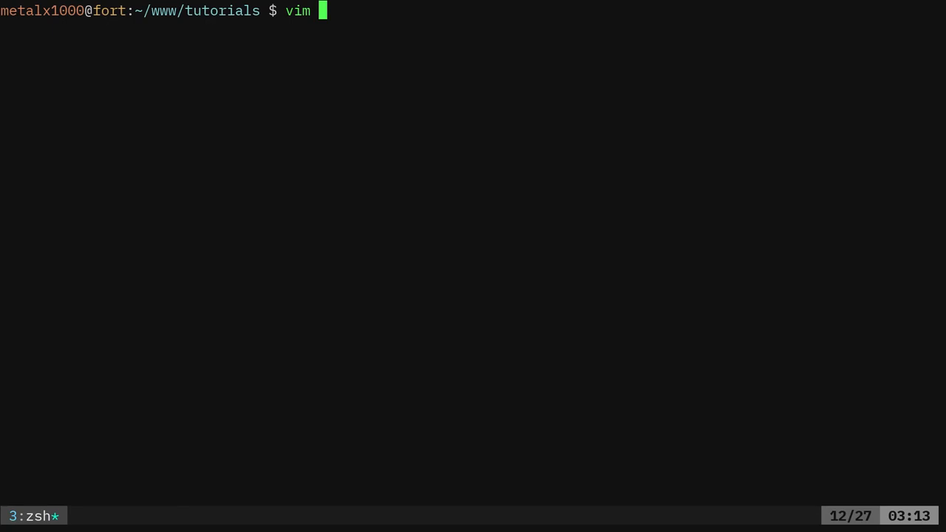
type("name.c")
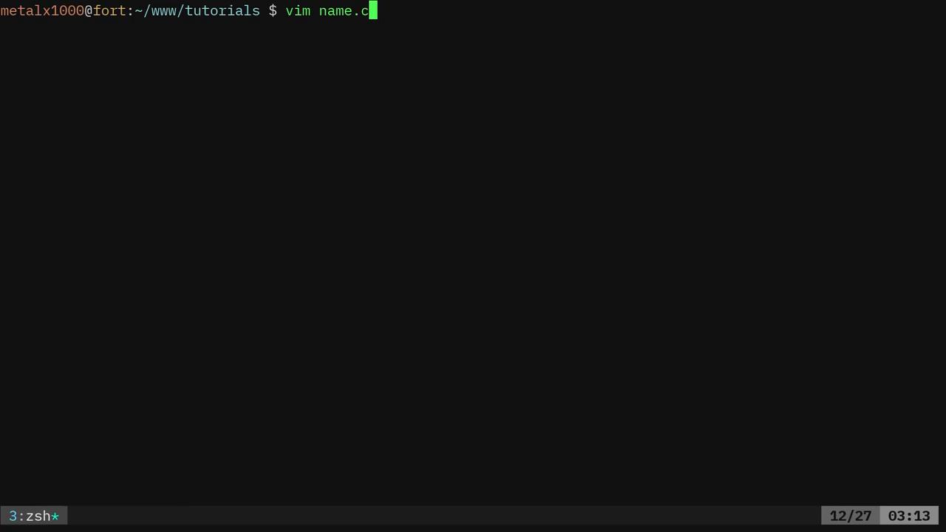
key("Return")
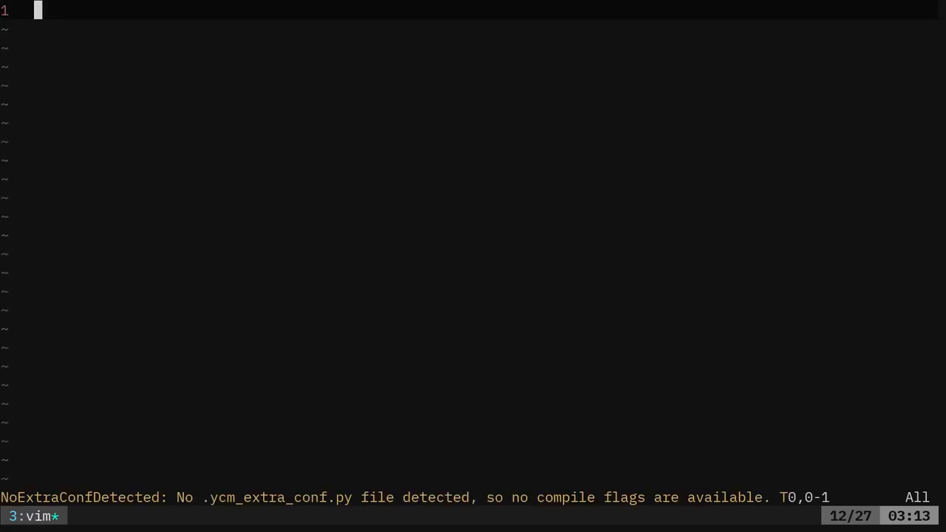
Write #include <stdio.h> and an int main(){ ... return } skeleton.
key("*")
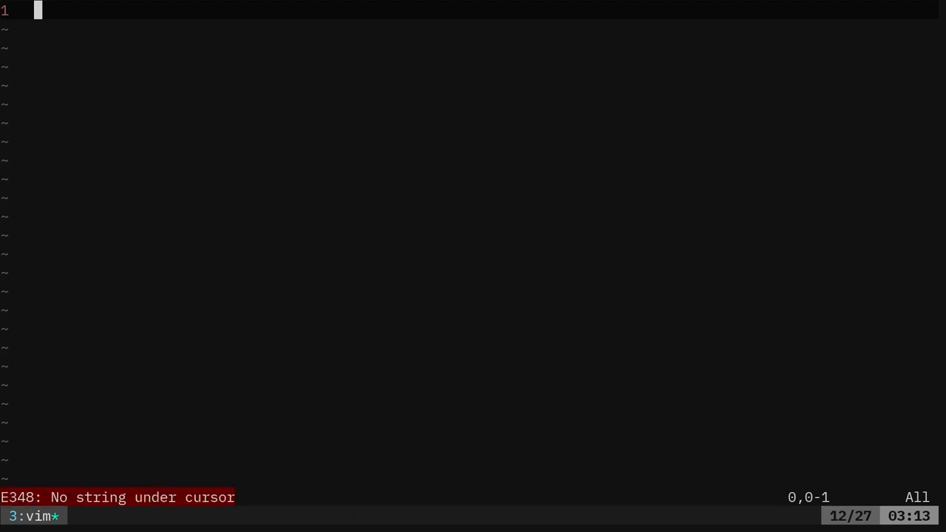
type("#")
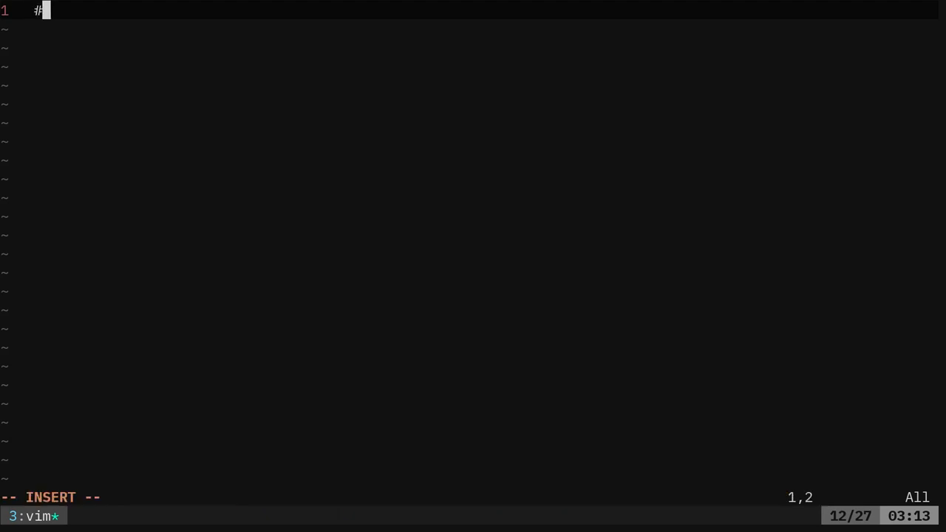
type("include <")
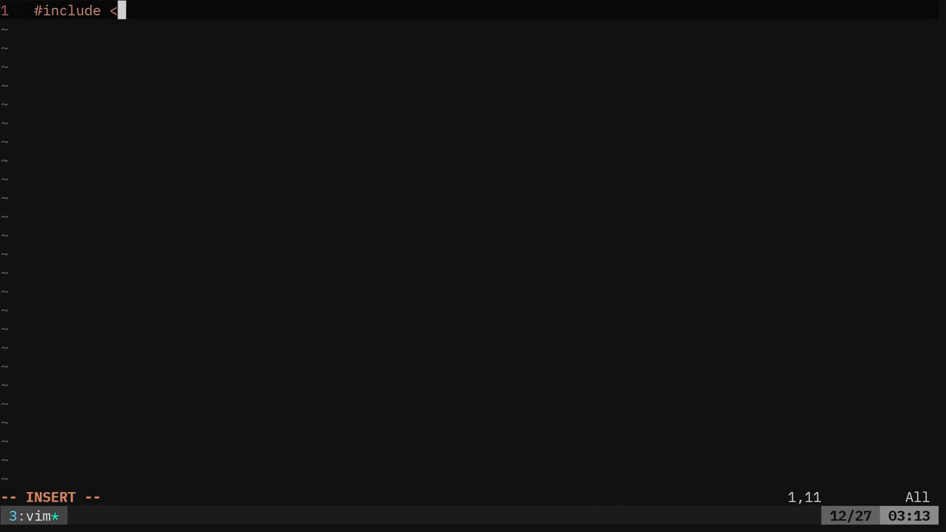
type("st>")
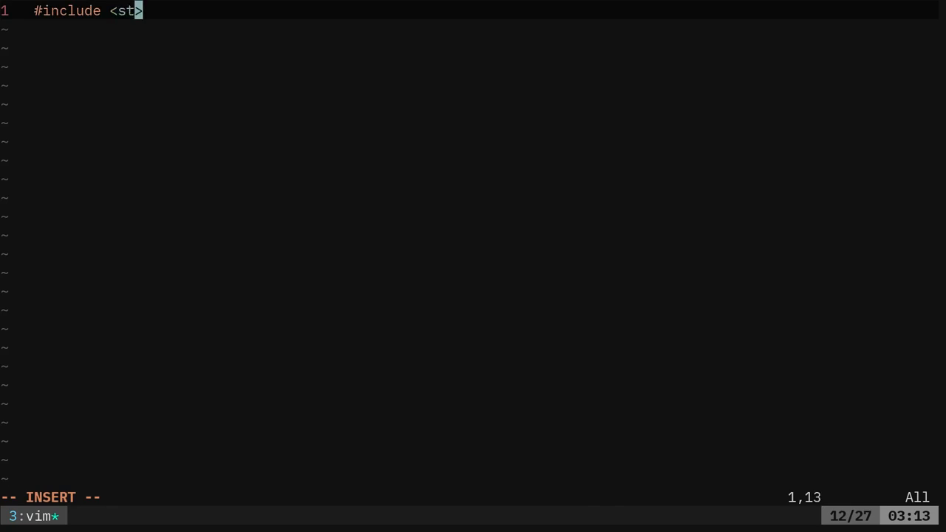
type("dio")
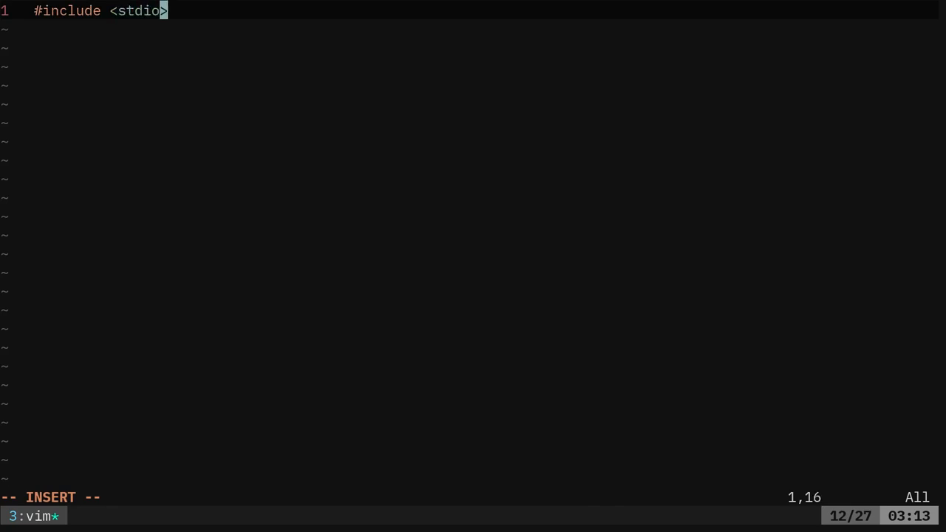
type(".h>")
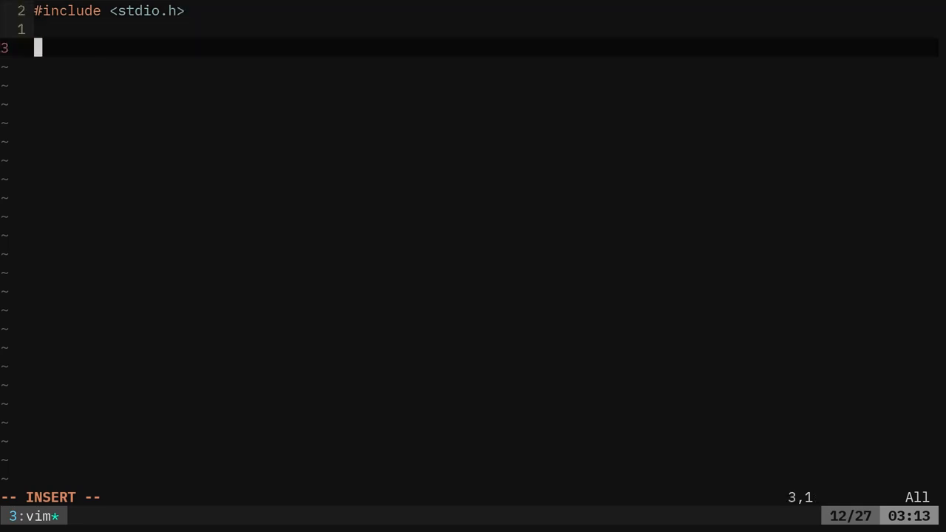
type("int main")
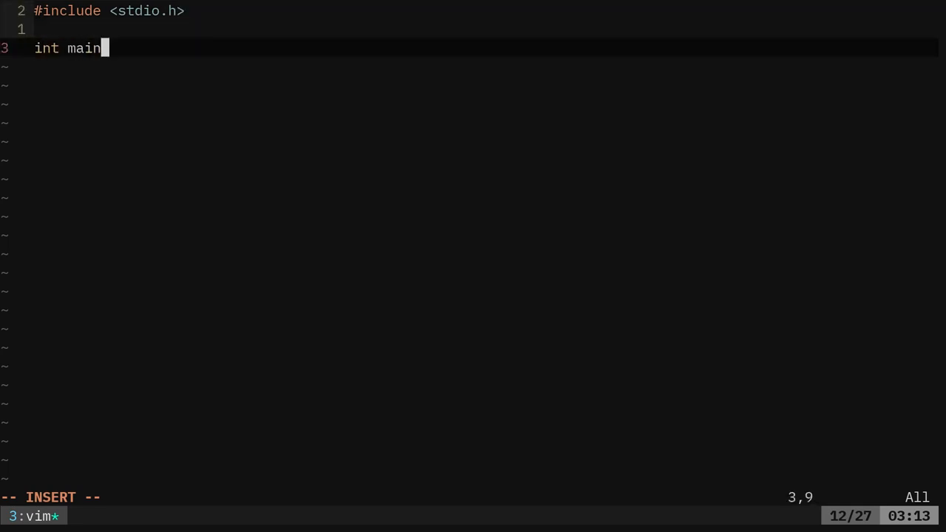
type("(){")
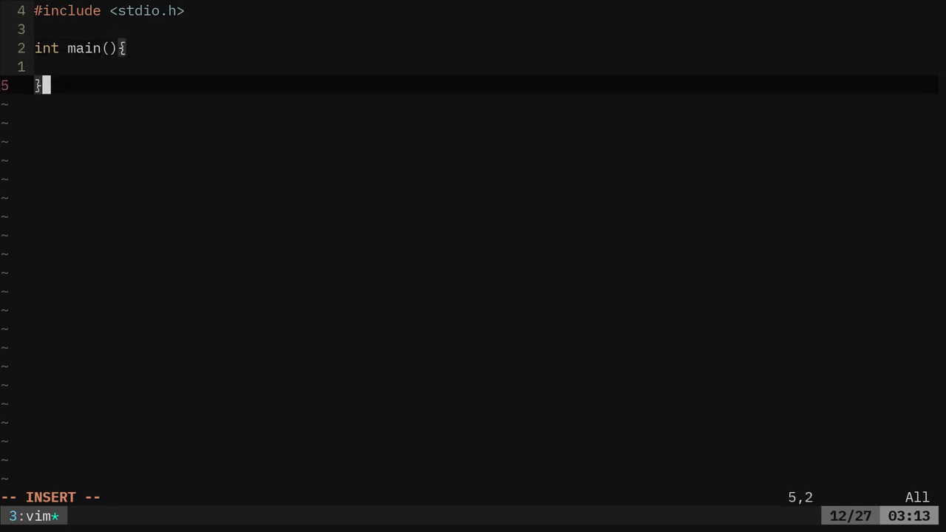
type("return 0;")
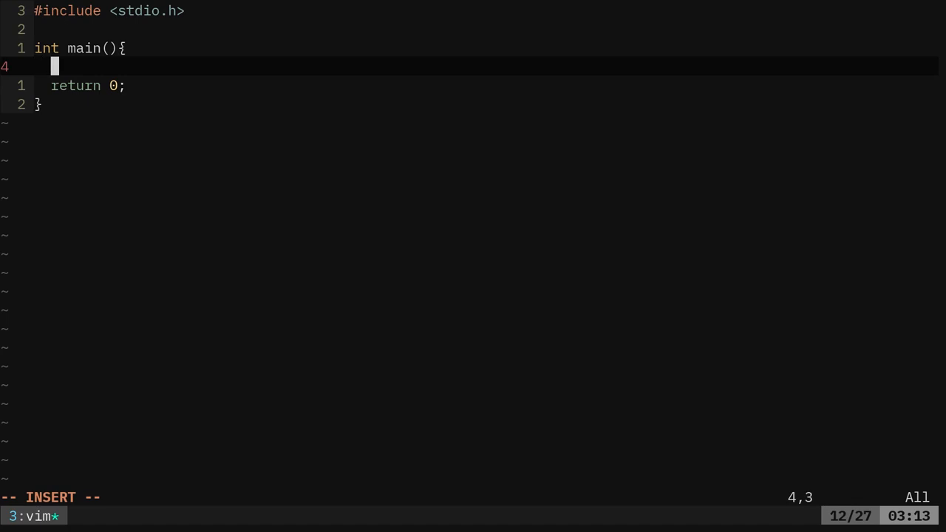
Add printf("Enter your name: ") inside main with blank lines around it.
type("print")
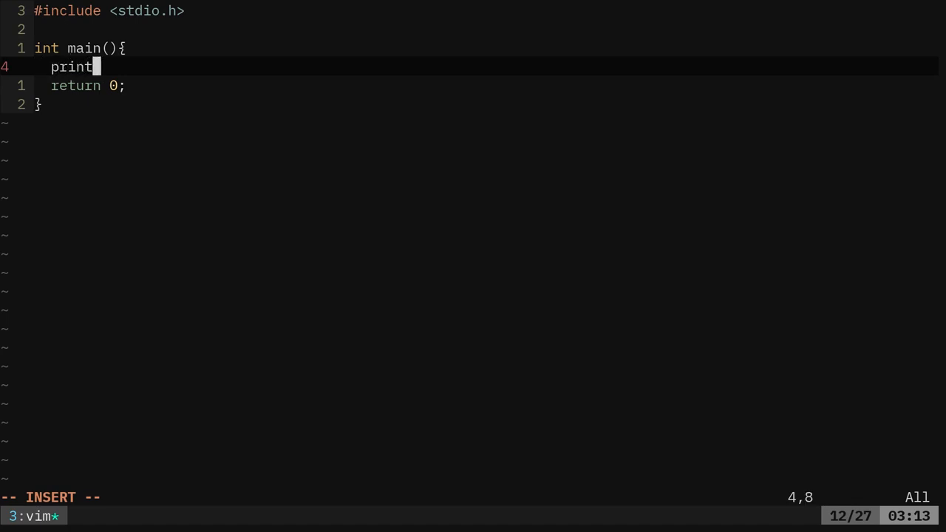
type("f()")
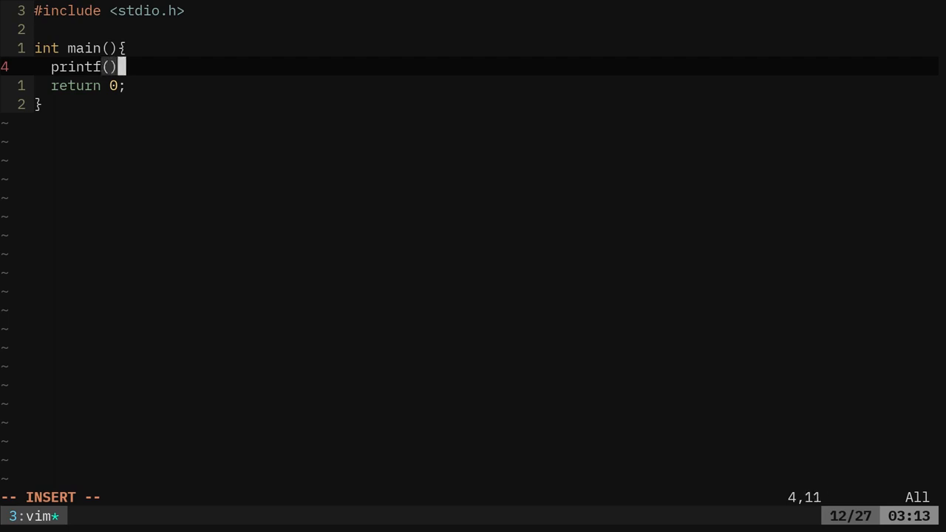
type("\"\"")
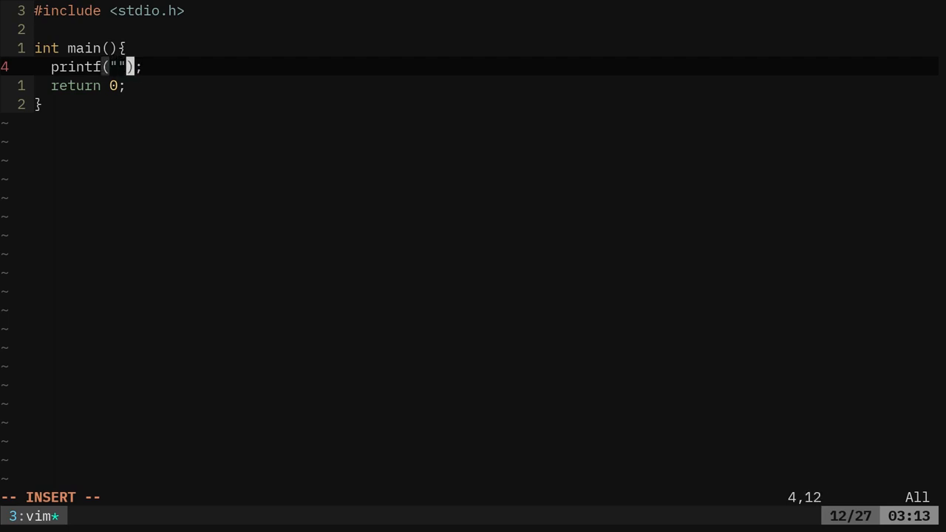
type("Enter your")
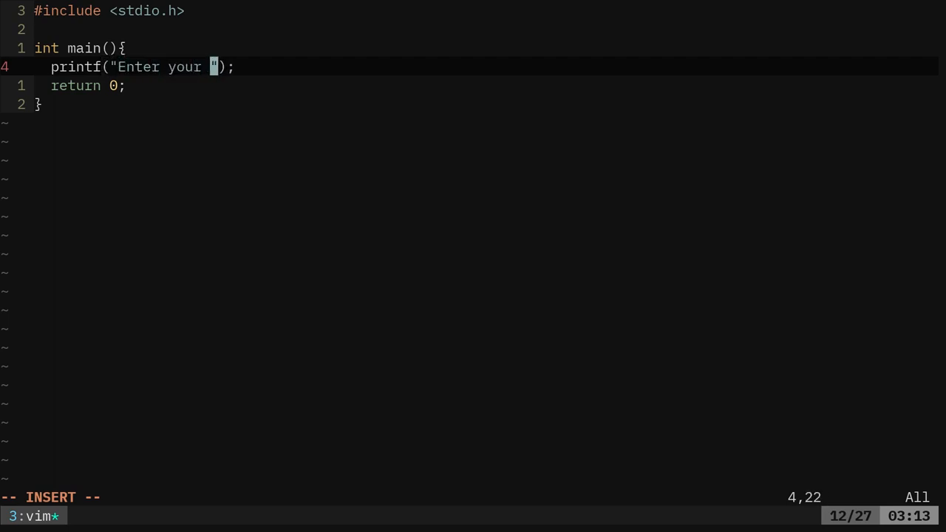
type("name:")
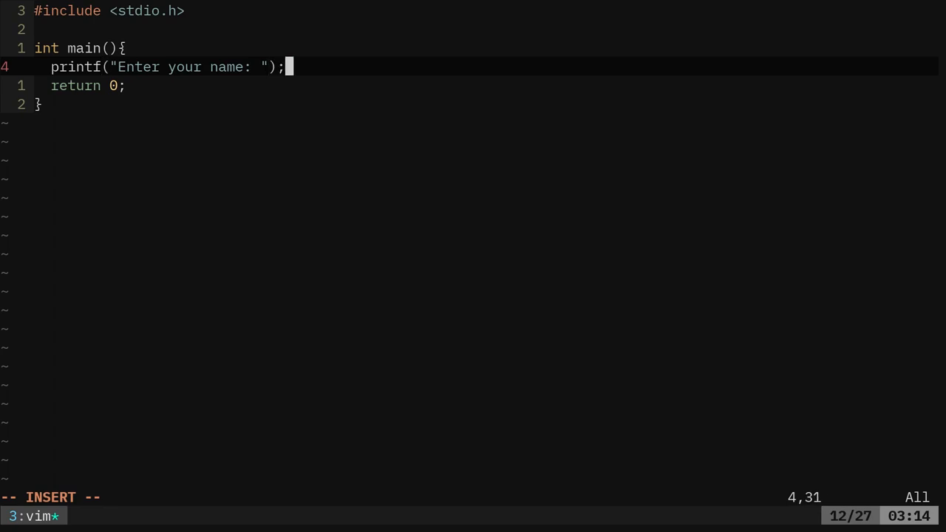
key("Return")
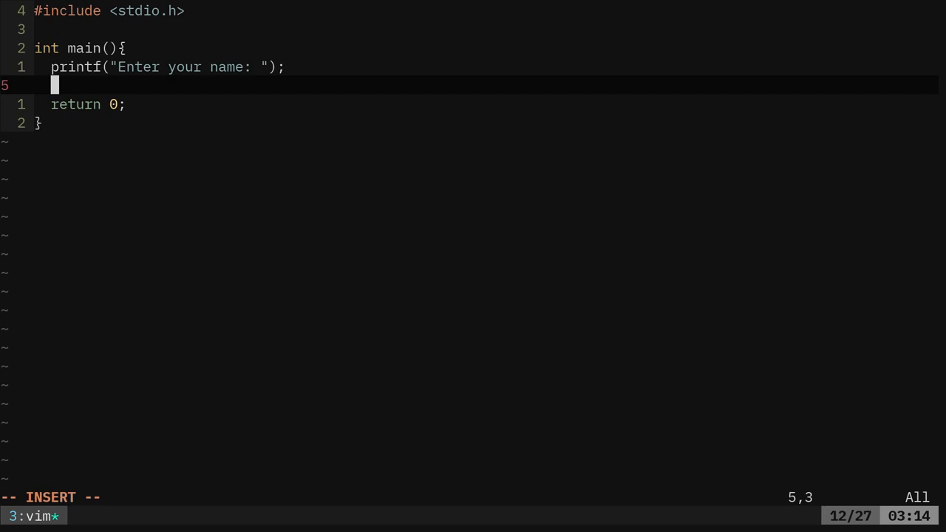
key("Up")
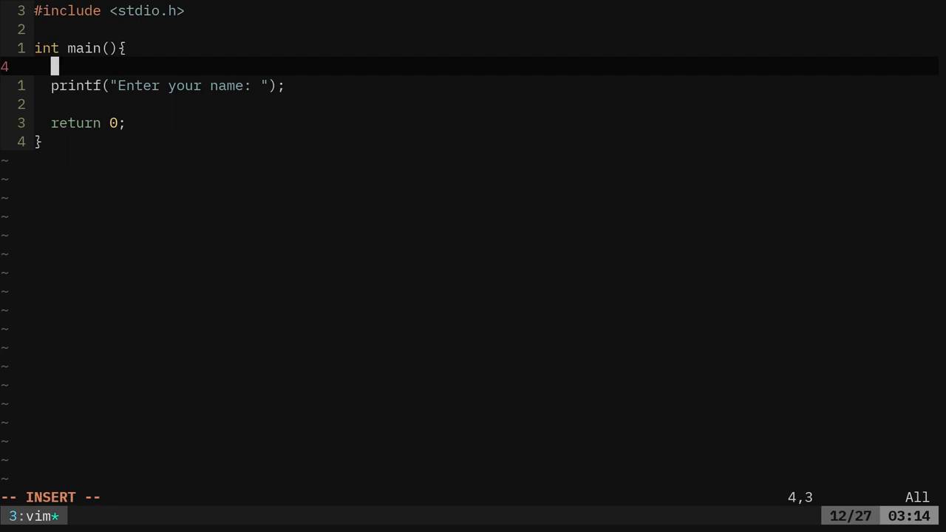
Declare char name[20]; and read it with gets(name);.
type("char name")
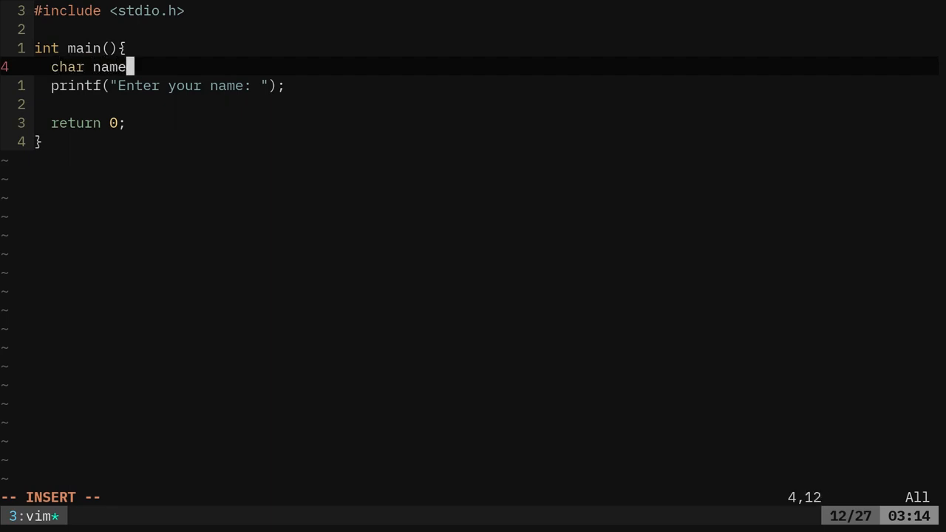
type("[20]")
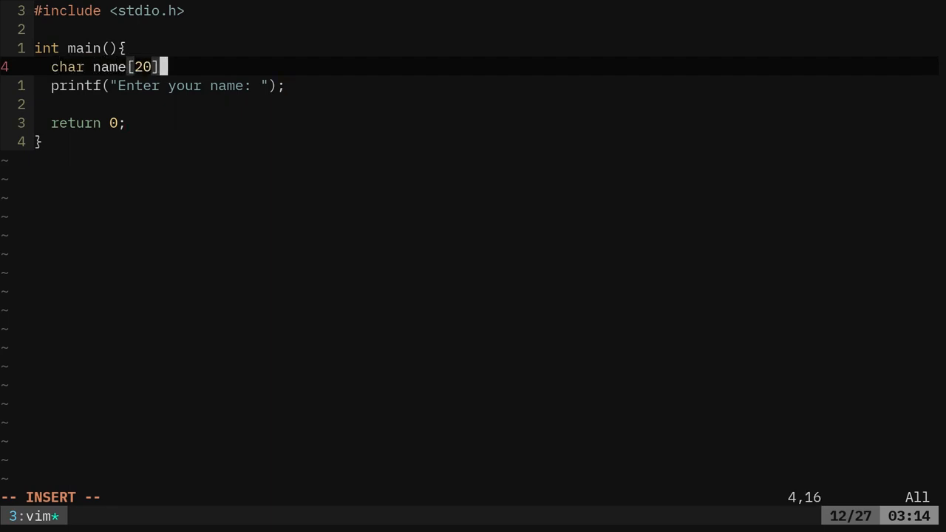
type(";")
left_click(487, 103)
type("get")
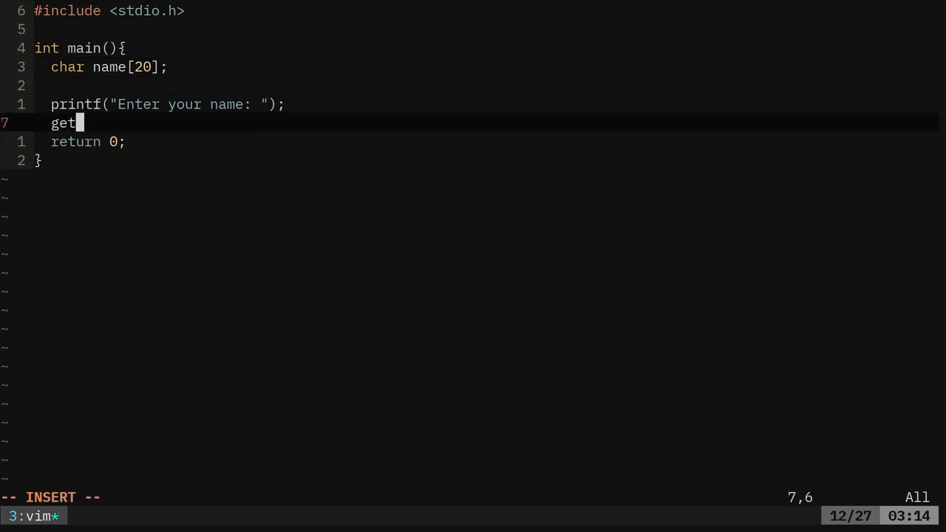
type("s();")
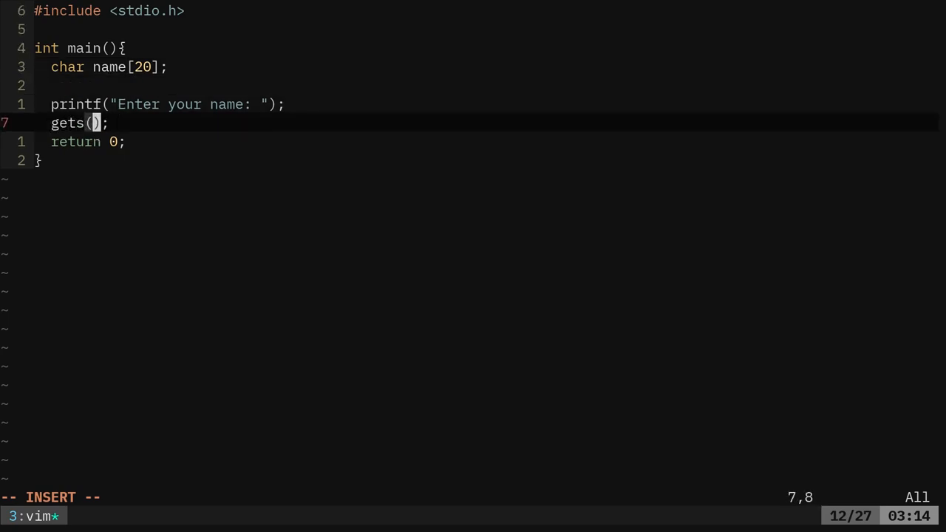
type("name")
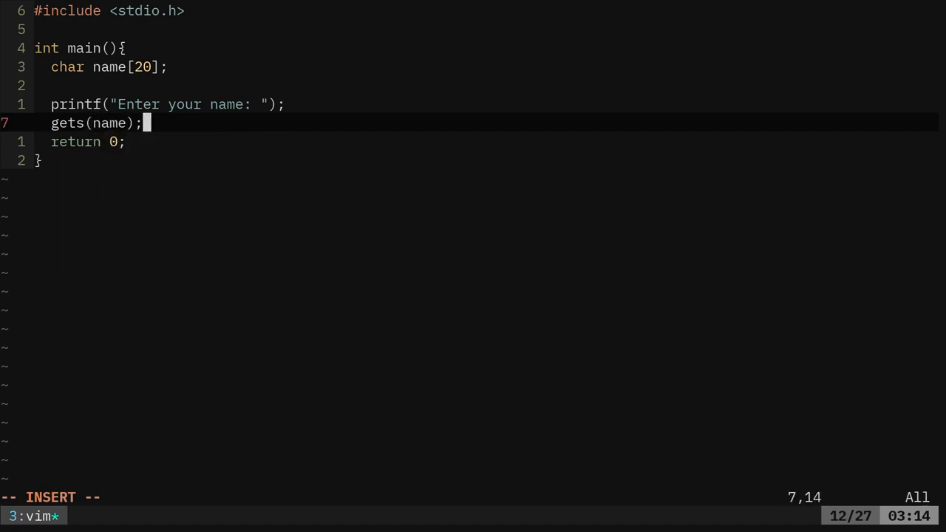
Add printf("Hello %s",name); to greet the entered name.
type("printf(\"\");")
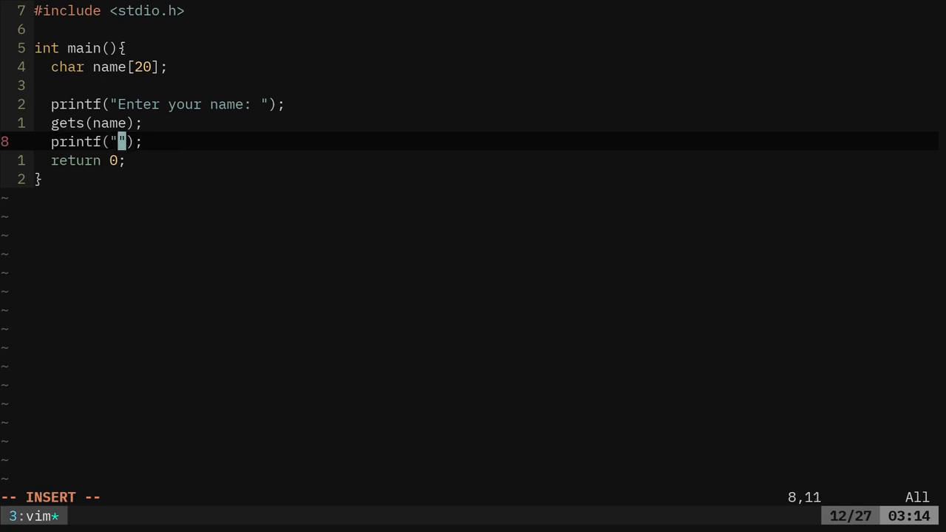
type("Hello na")
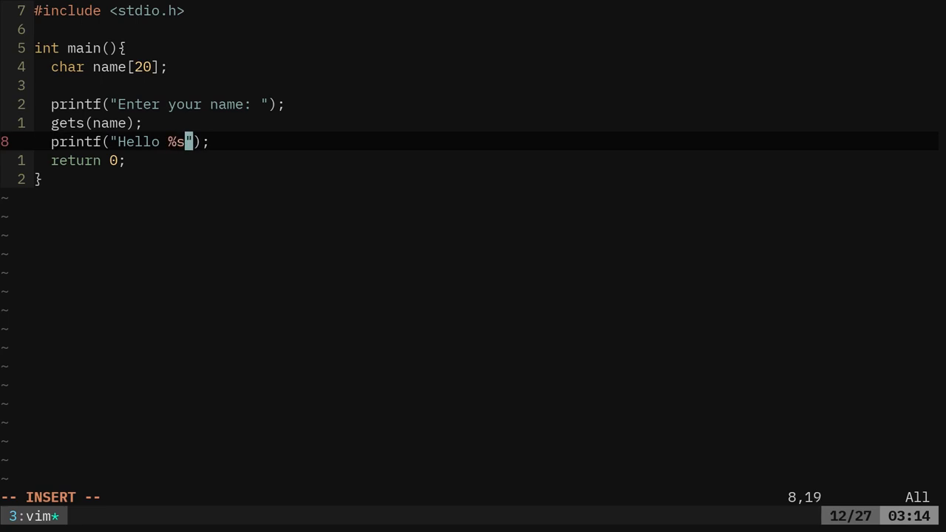
type(",name")
left_click(473, 497)
type(":w")
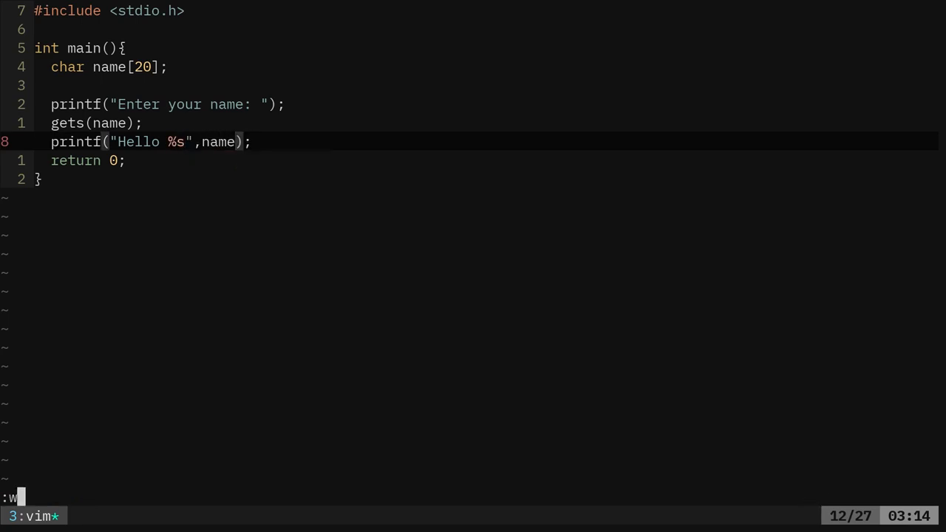
Save name.c and compile it with gcc name.c -o name.
key("Return")
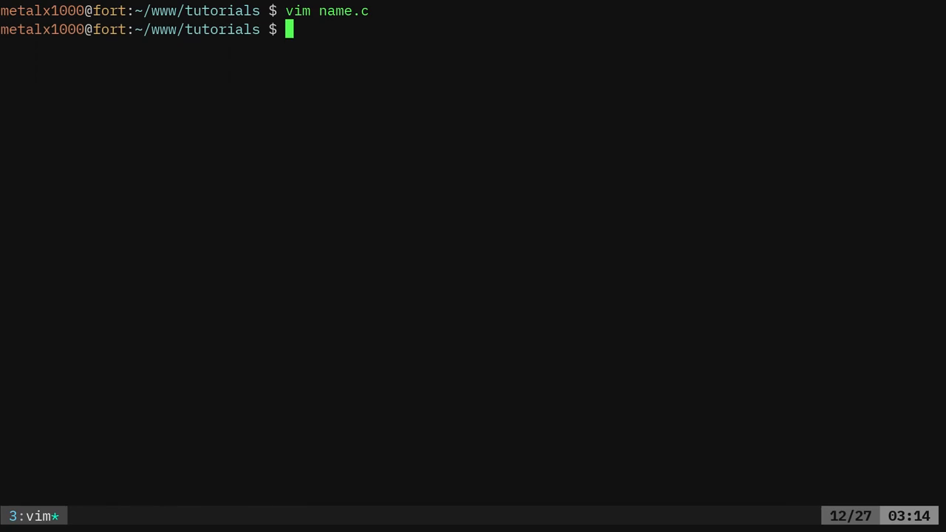
type("gcc")
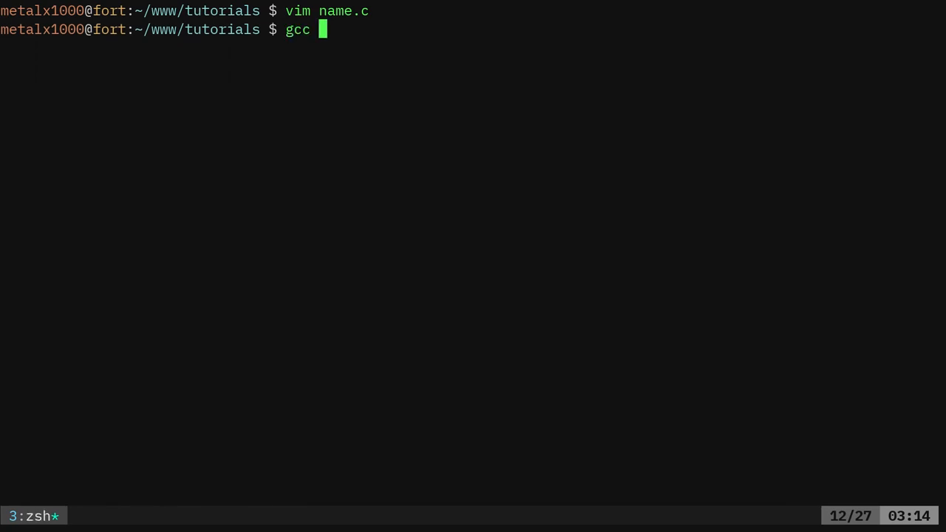
type("name.c")
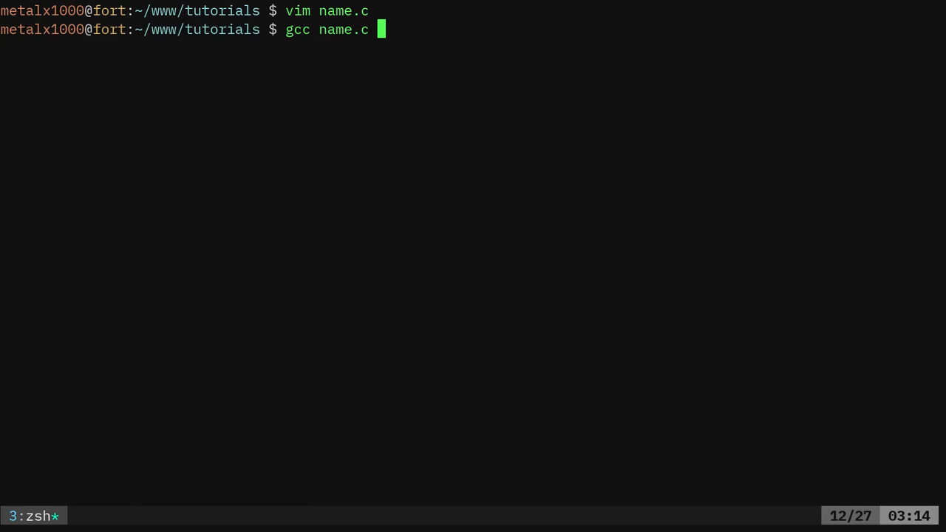
type("-o nam")
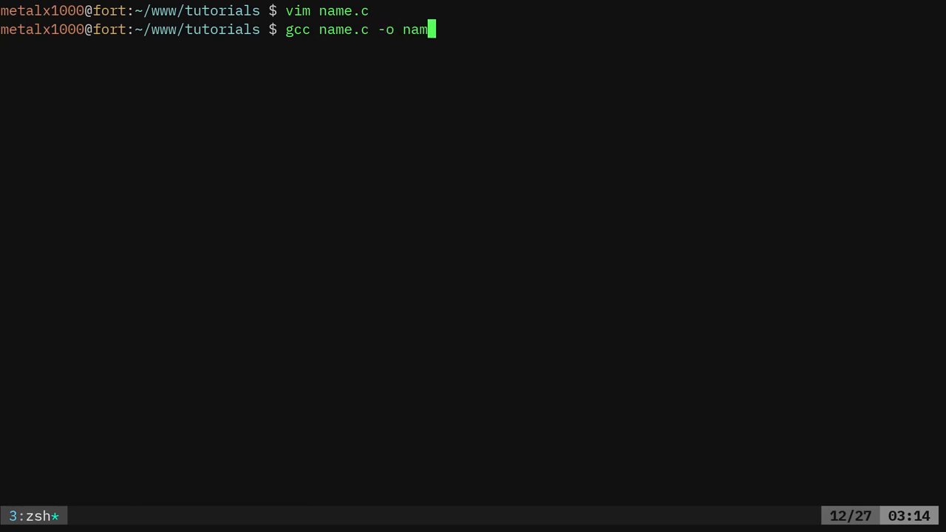
type("e")
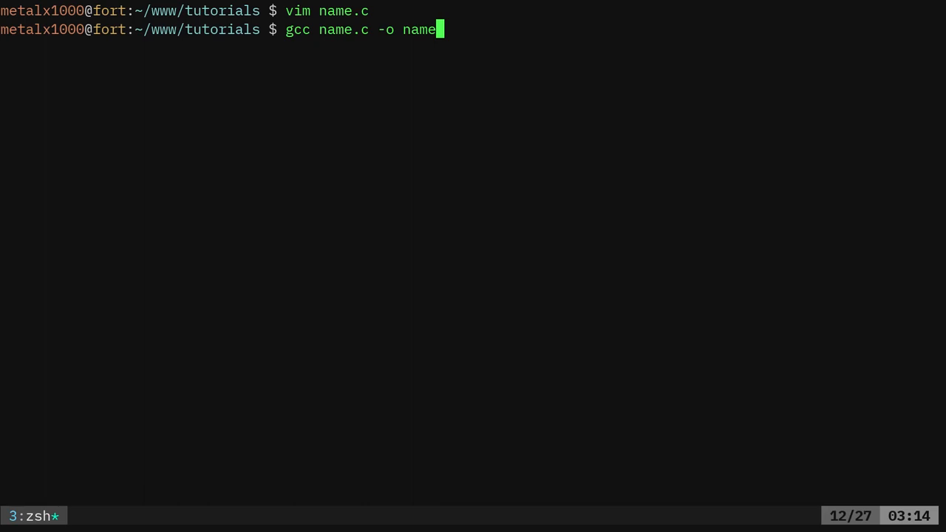
key("Return")
type("./n")
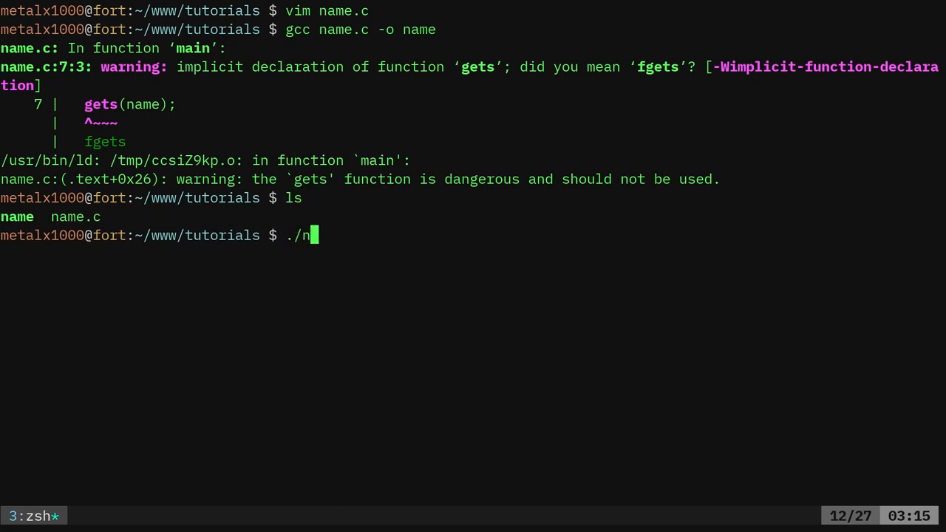
Run ./name, enter Kris, and see the Hello Kris greeting.
key("Return")
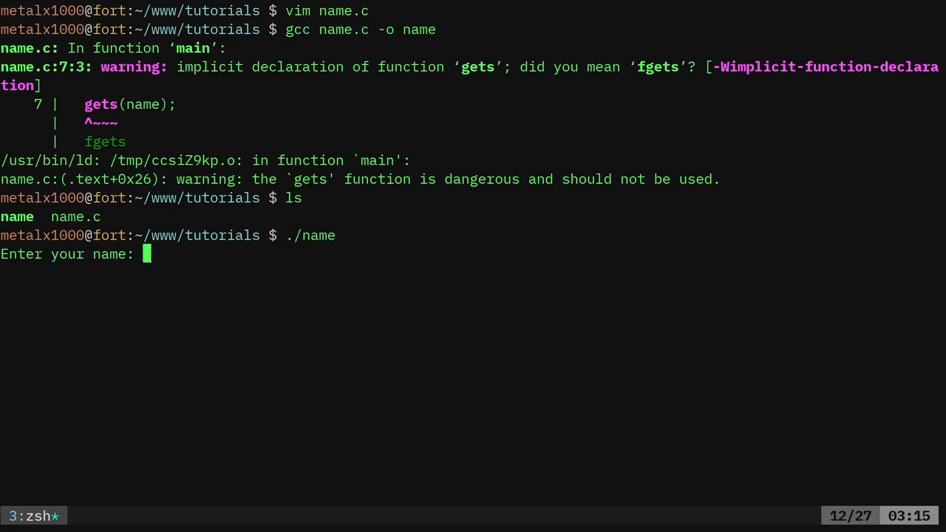
type("Kris")
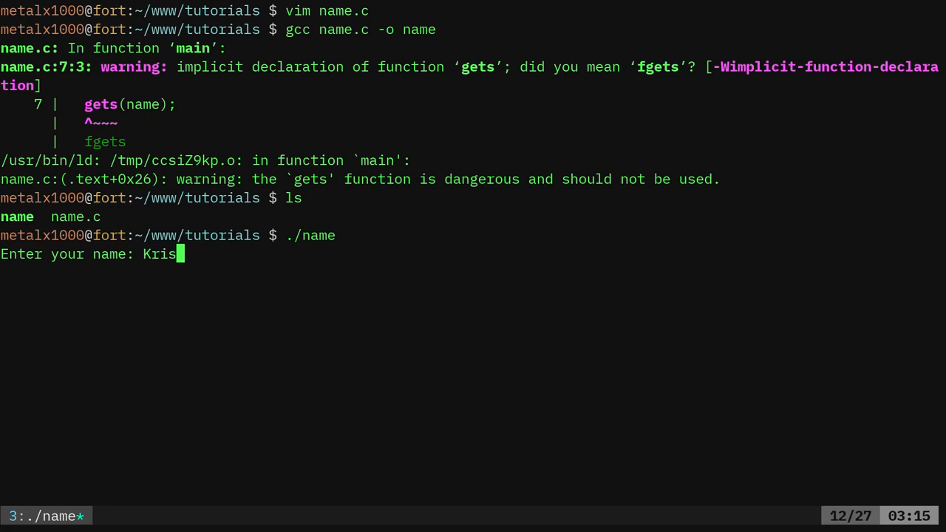
key("Return")
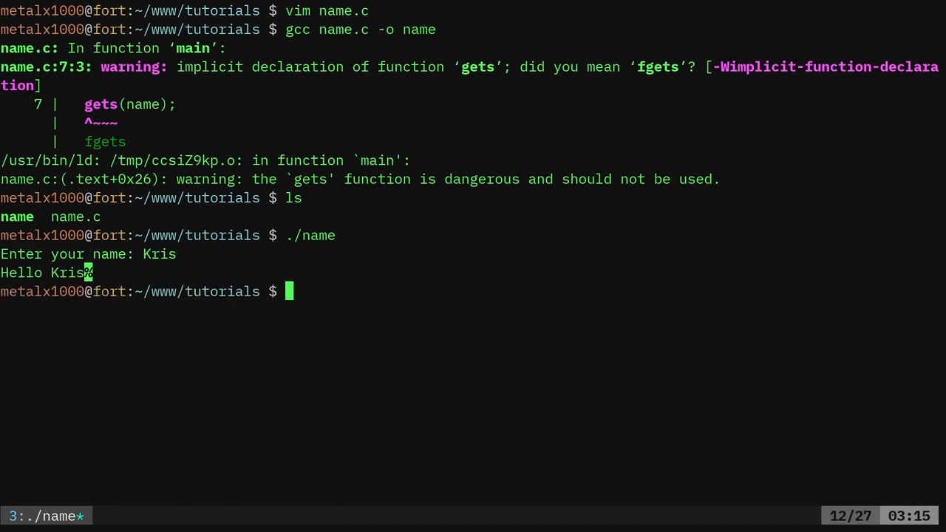
type("gcc name.c -o name")
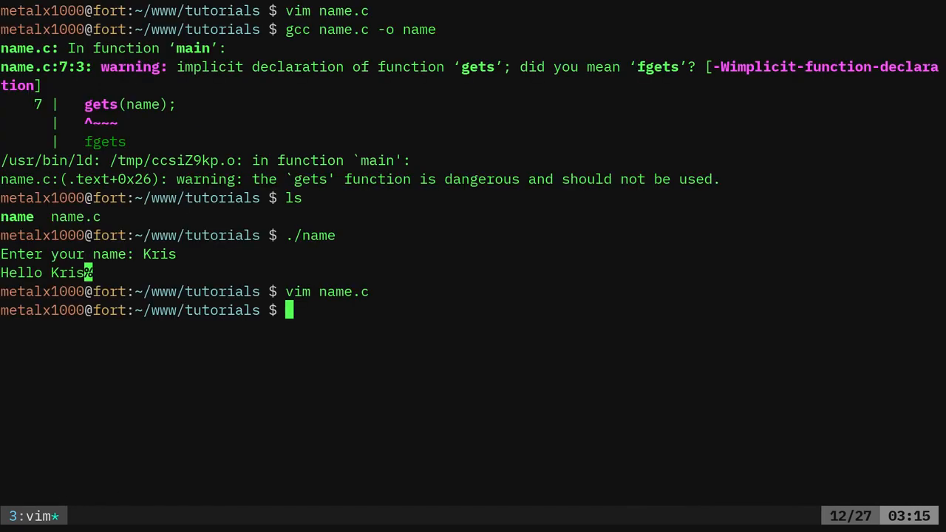
Recompile name.c via the recalled gcc command, rerun ./name and enter Kris.
type("./name")
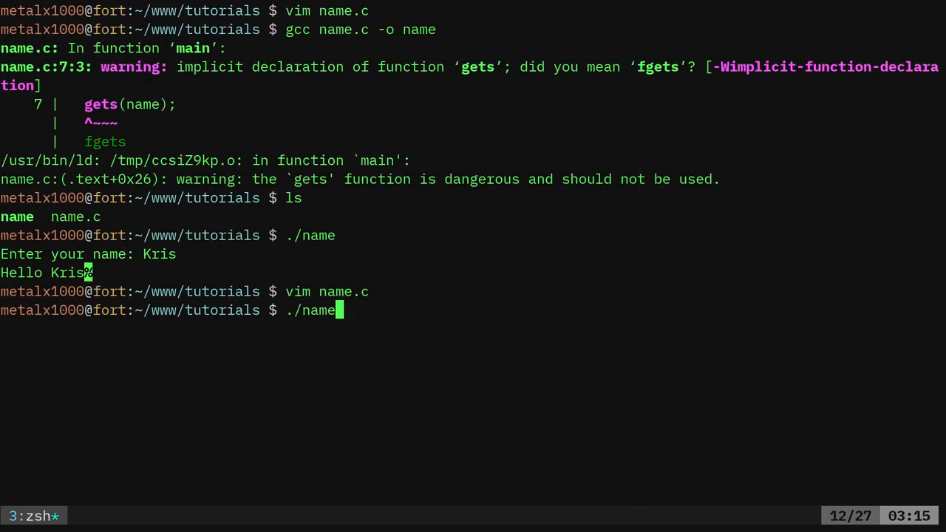
key("Up")
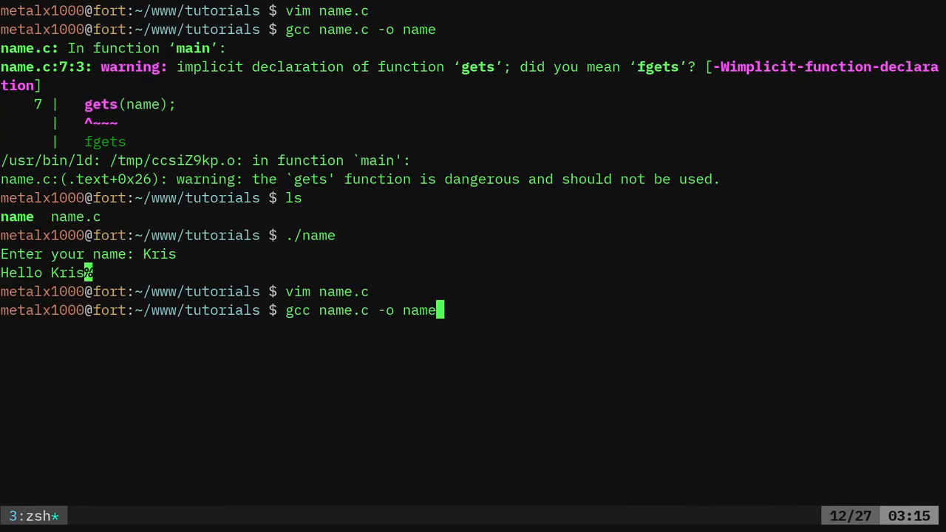
key("Return")
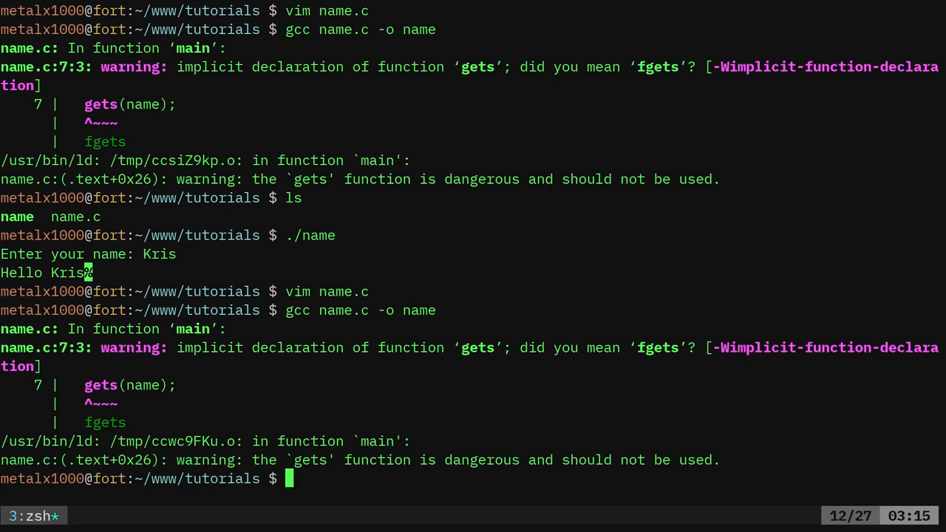
type("./name")
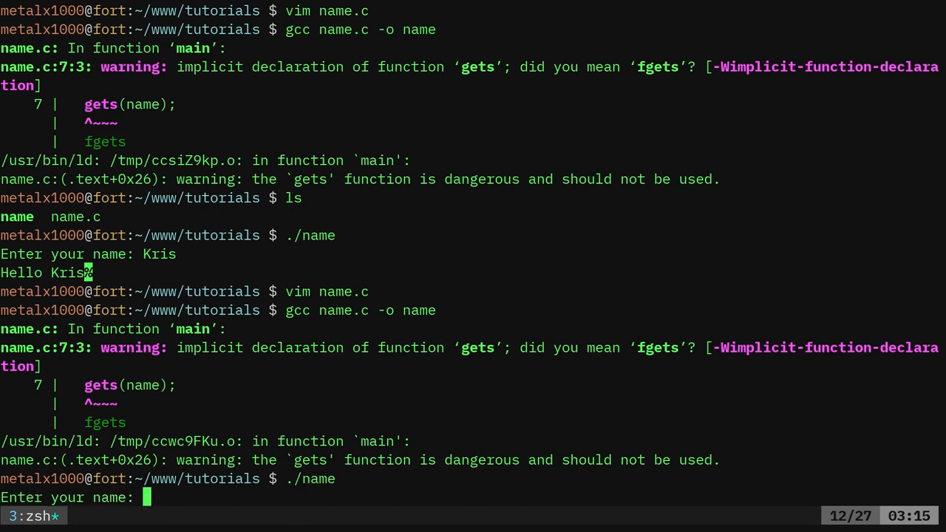
type("Kris")
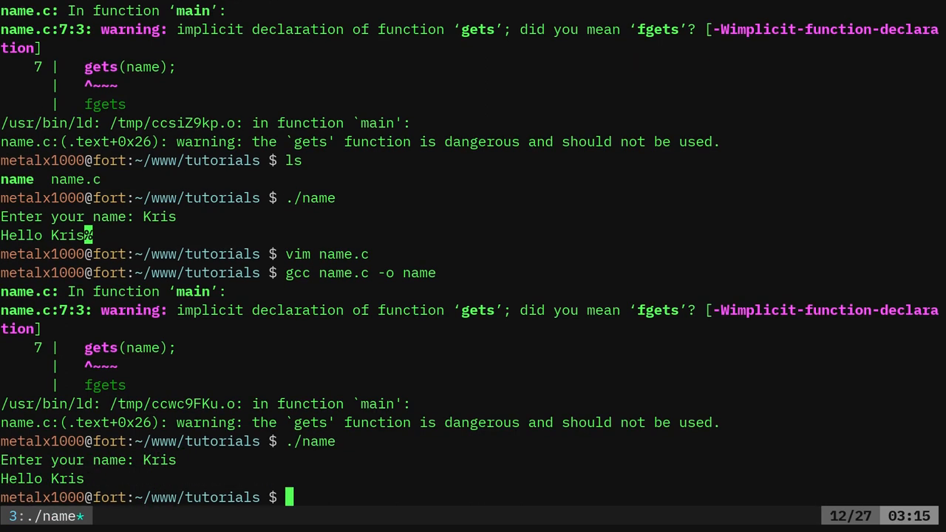
Reopen name.c in Vim to edit the greeting printf.
type("gcc name.c -o name")
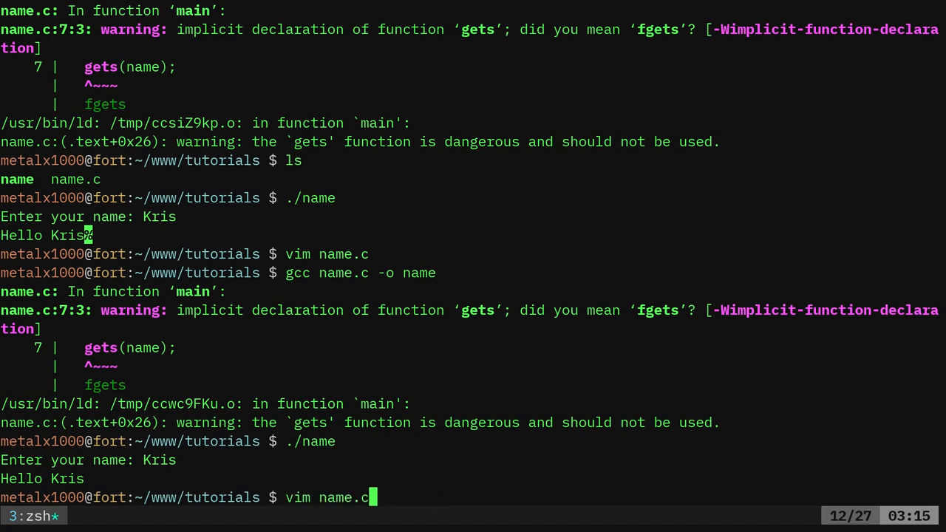
key("Return")
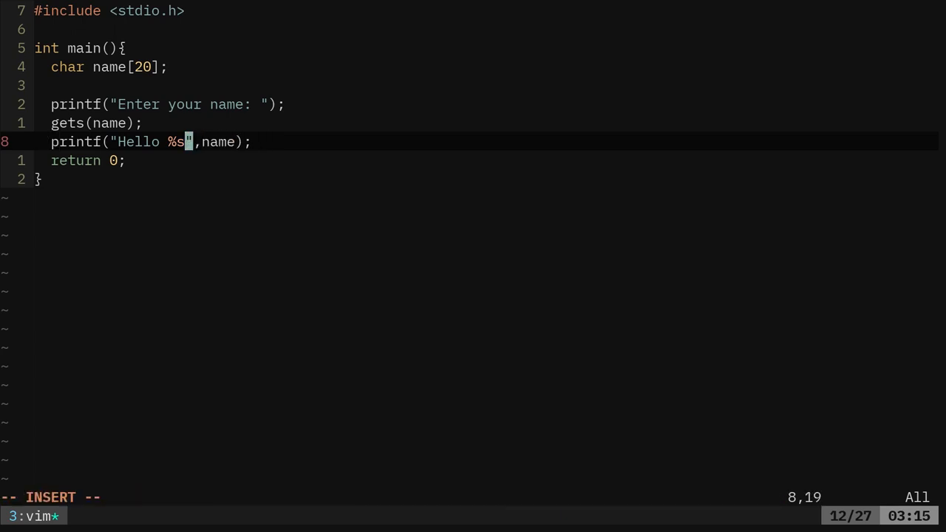
Extend the greeting to "Hello %s, how are you\n" and recompile name.c.
type(", \\n")
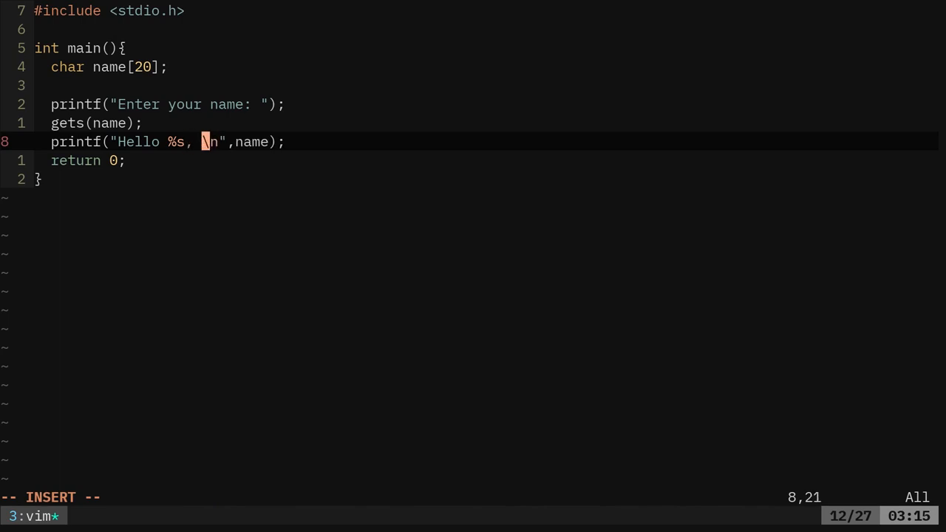
type("how are you")
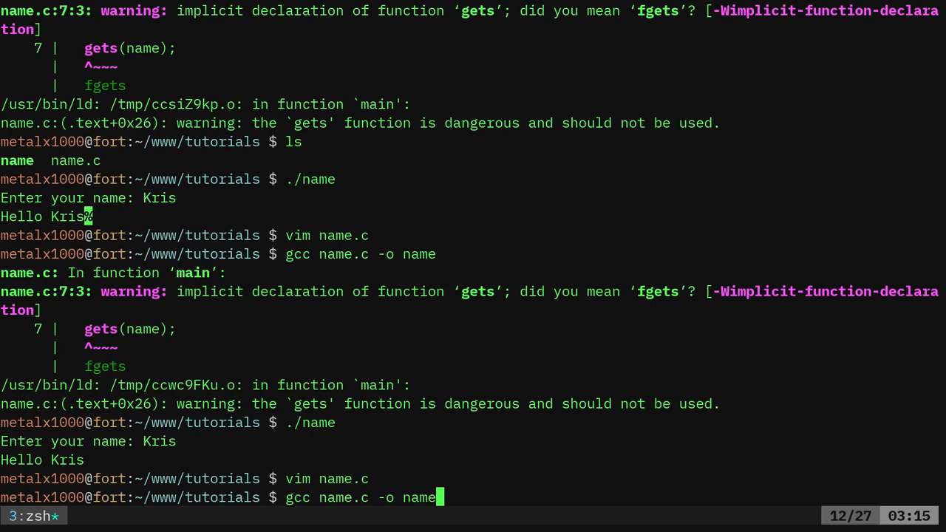
key("Return")
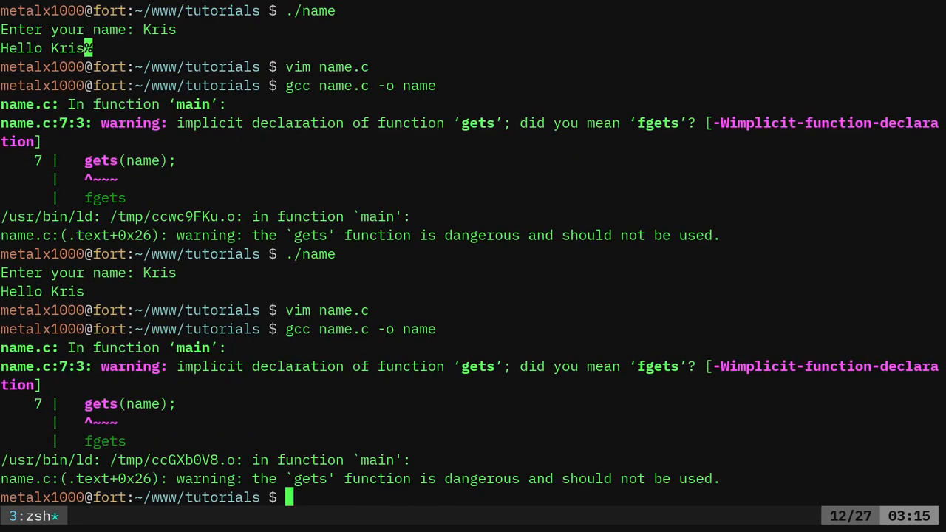
Run the rebuilt ./name and enter the name John.
type("./name")
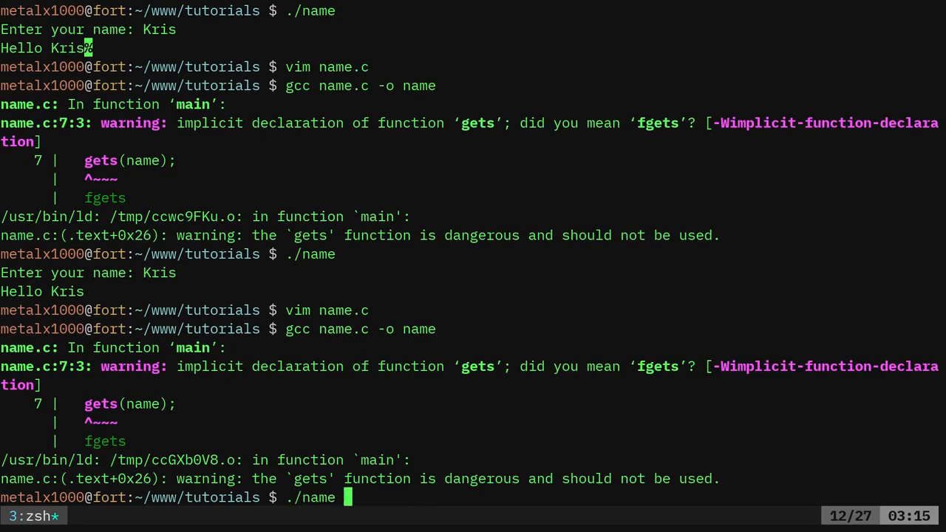
key("Return")
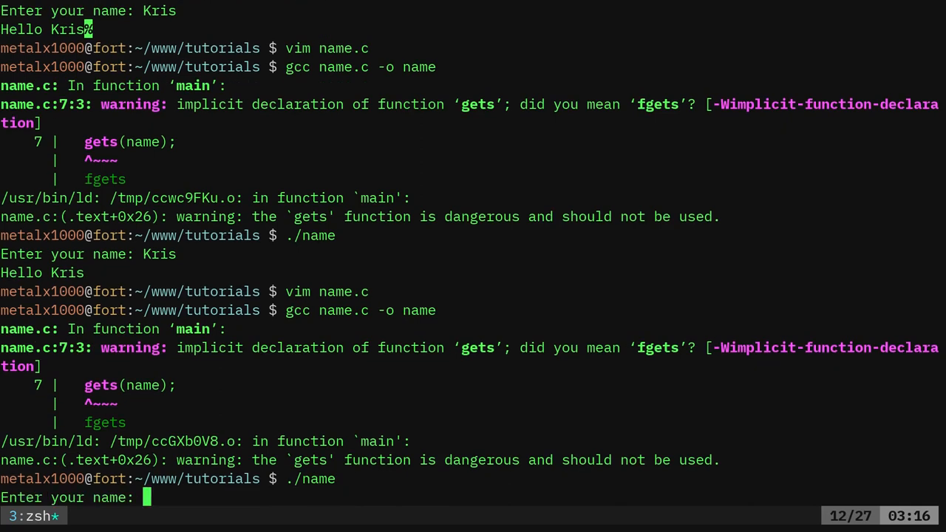
type("John")
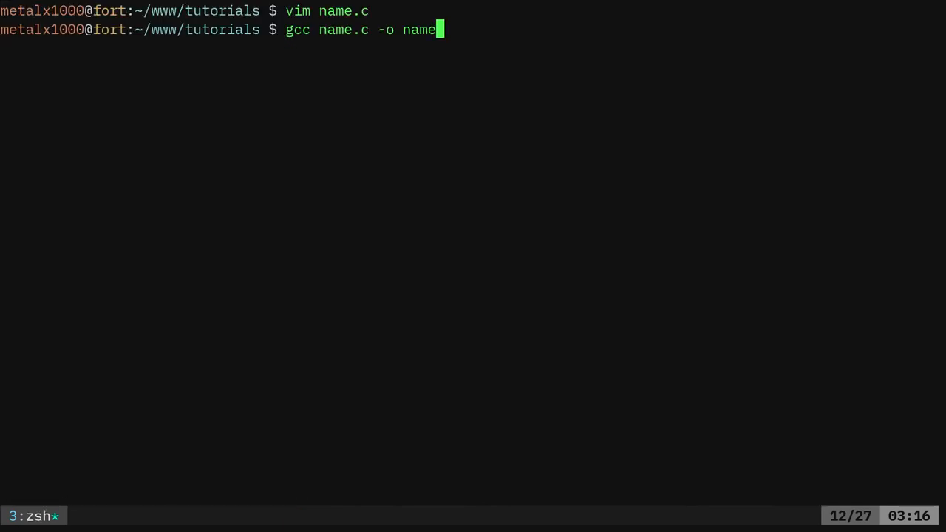
Rebuild and run name, entering Kris to get "Hello Kris, how are you.".
key("Return")
type("Kri")
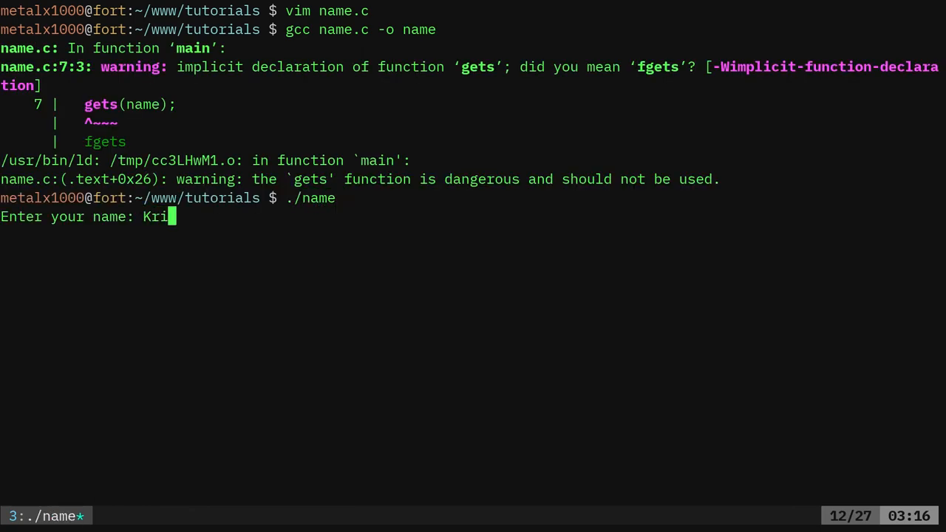
type("s")
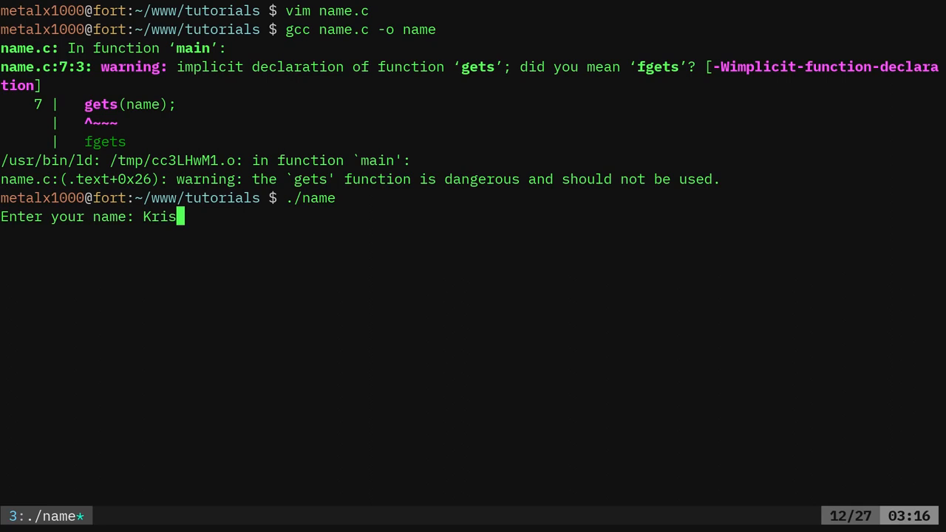
key("Return")
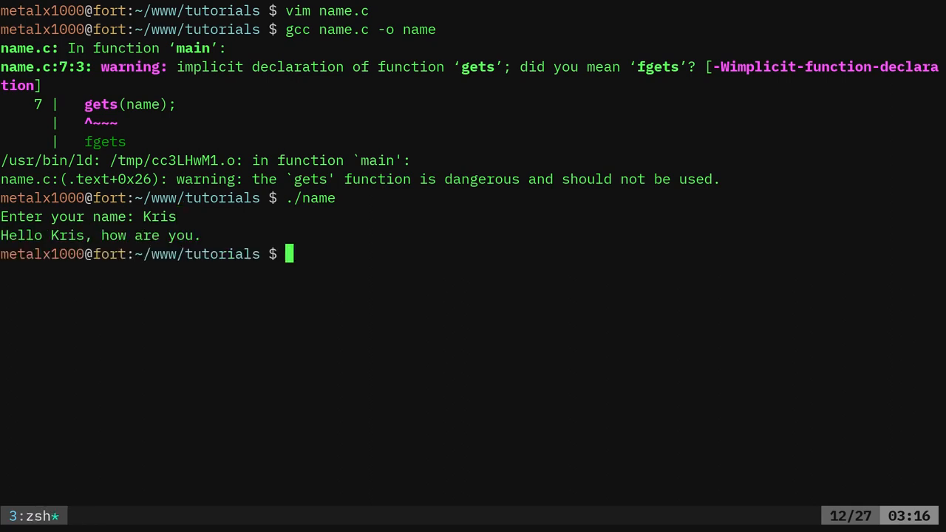
type("gcc name.c -o name")
type("vim name.c")
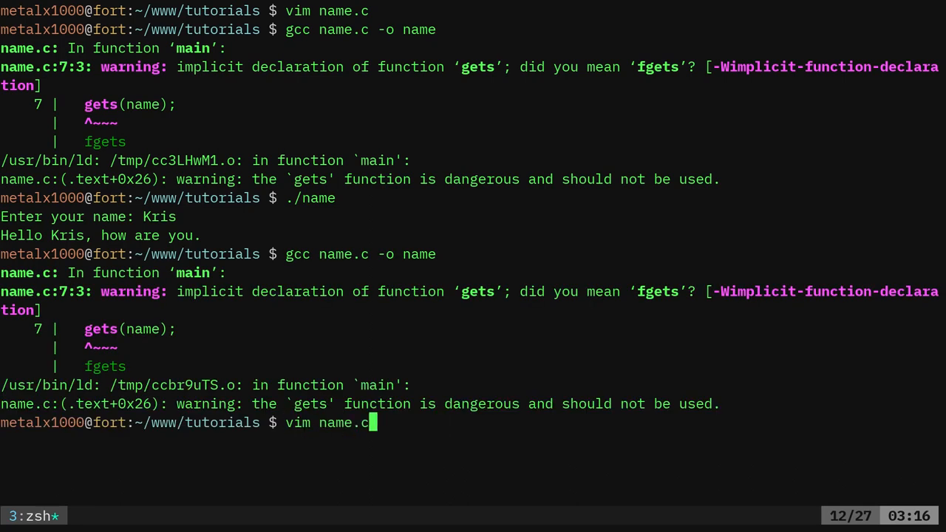
Change name[20] to name[2] and gets to fgets, save, and compile (fails: too few arguments).
key("Return")
type(":wq")
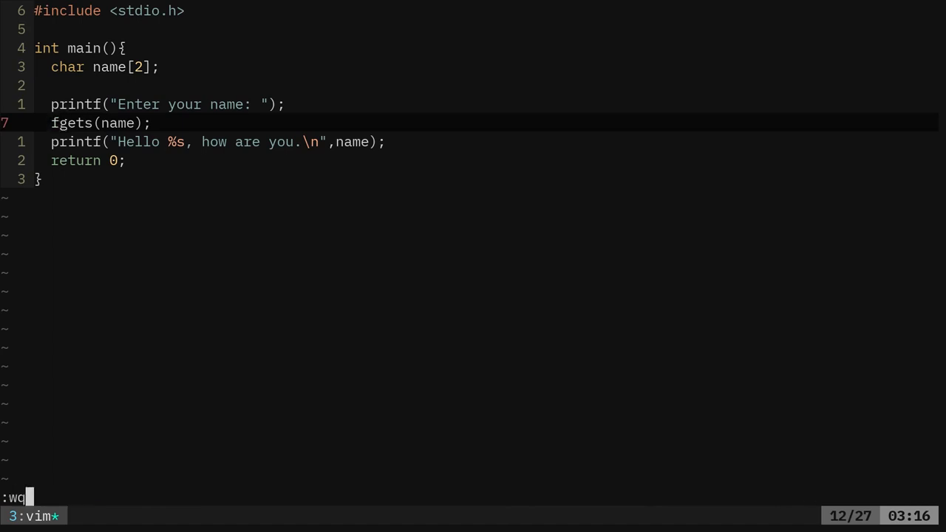
key("Return")
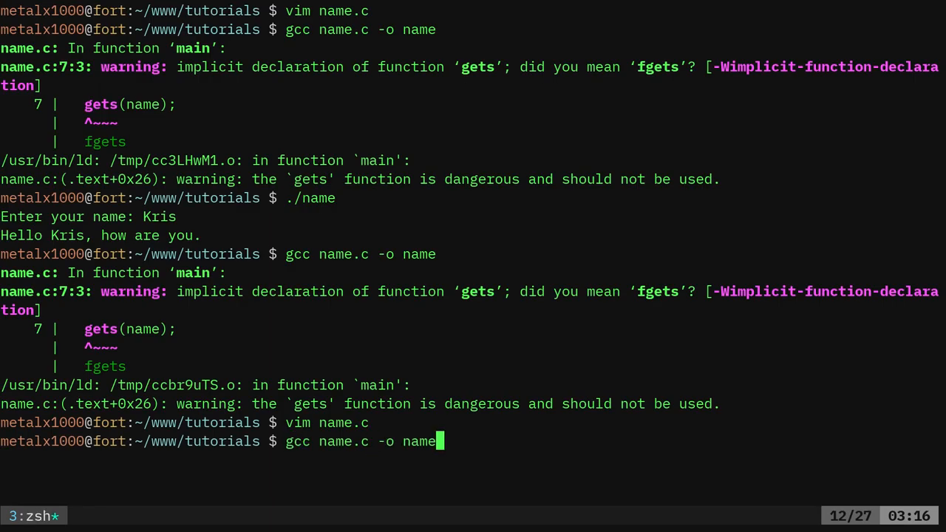
key("Return")
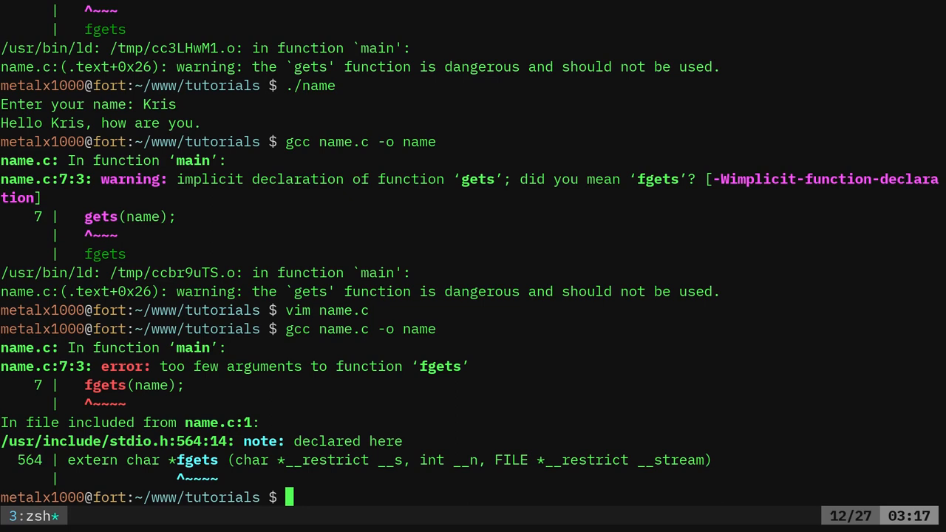
Reopen name.c in Vim and start adding fgets arguments, discarding a literal 2.
type("vim name.c")
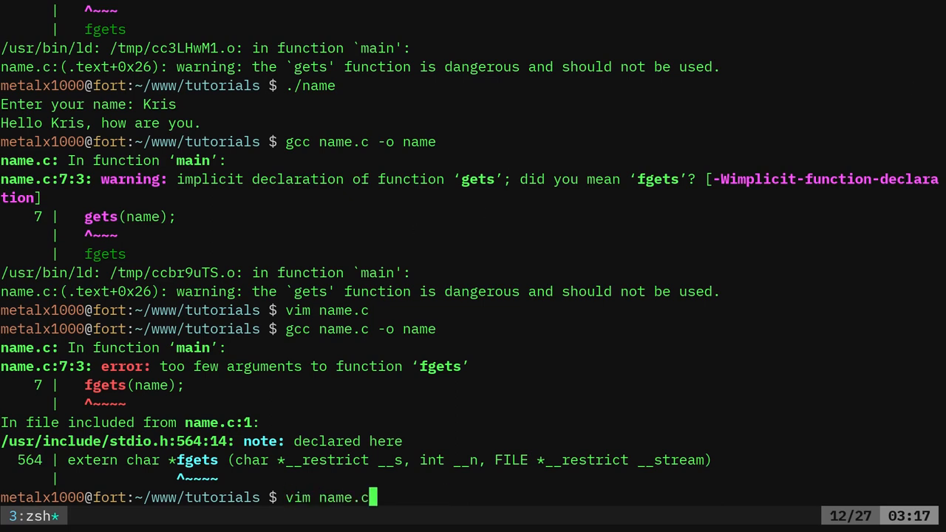
key("Return")
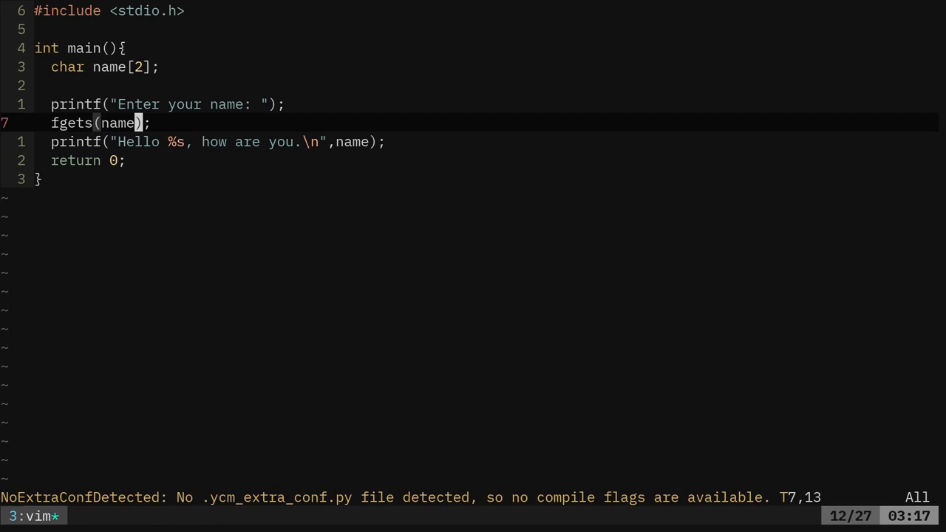
key("i")
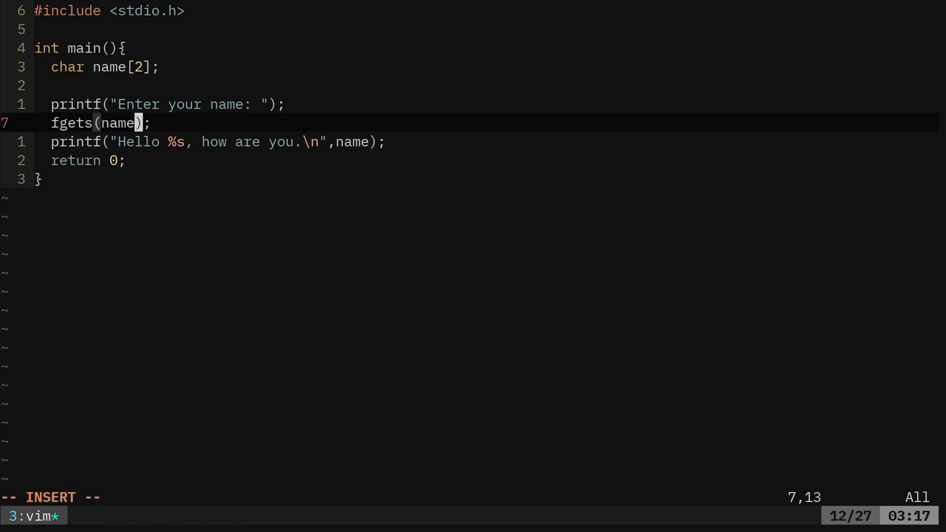
type(",")
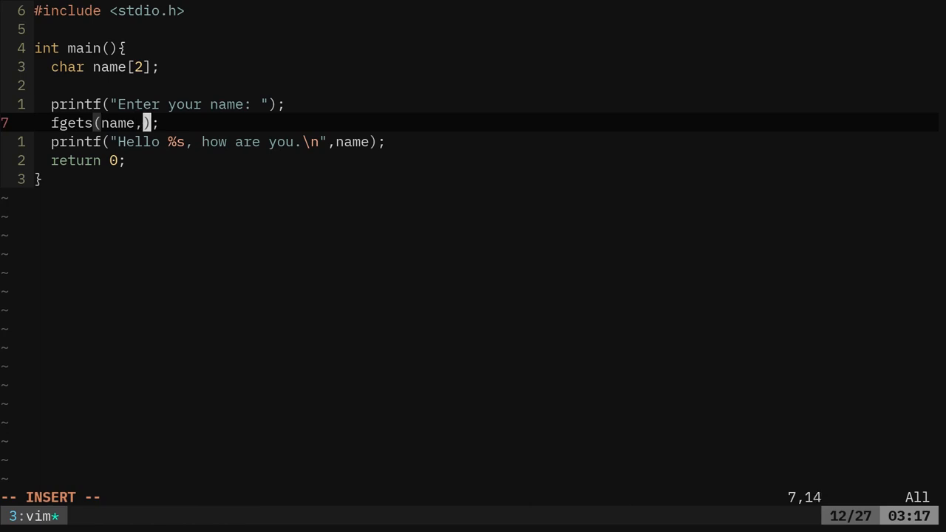
type("2")
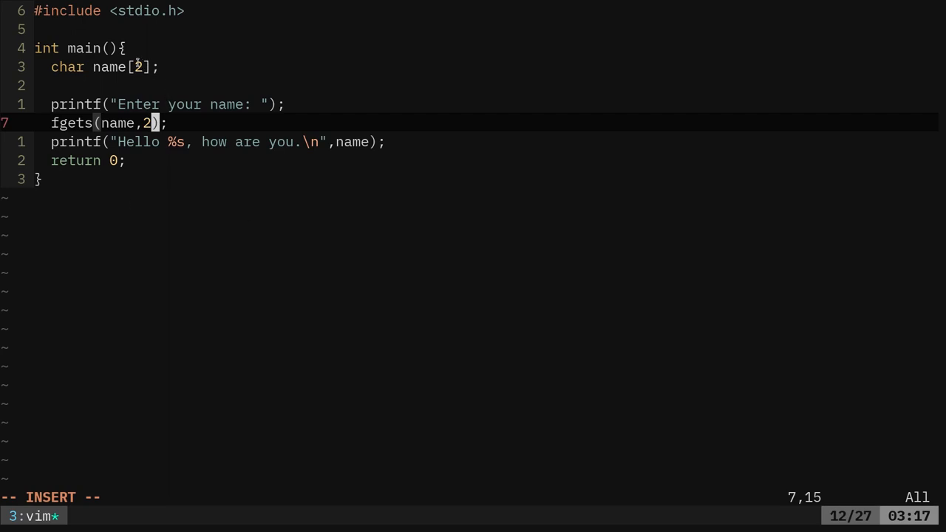
key("BackSpace")
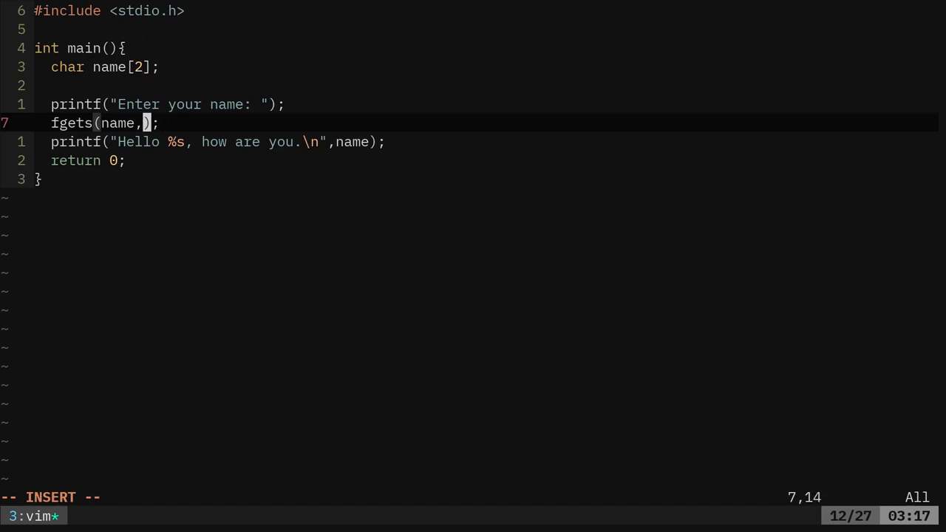
Complete the call as fgets(name, sizeof name, stdin).
type("sizeog")
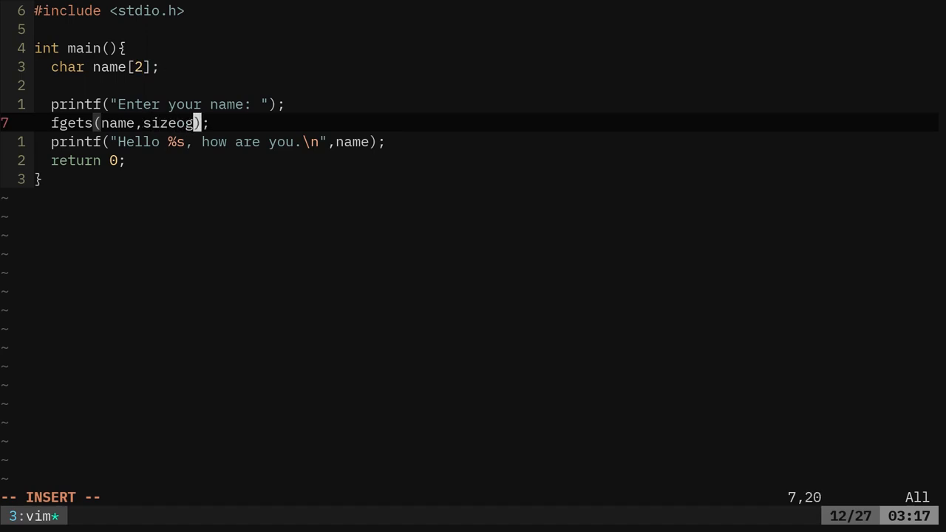
type("f")
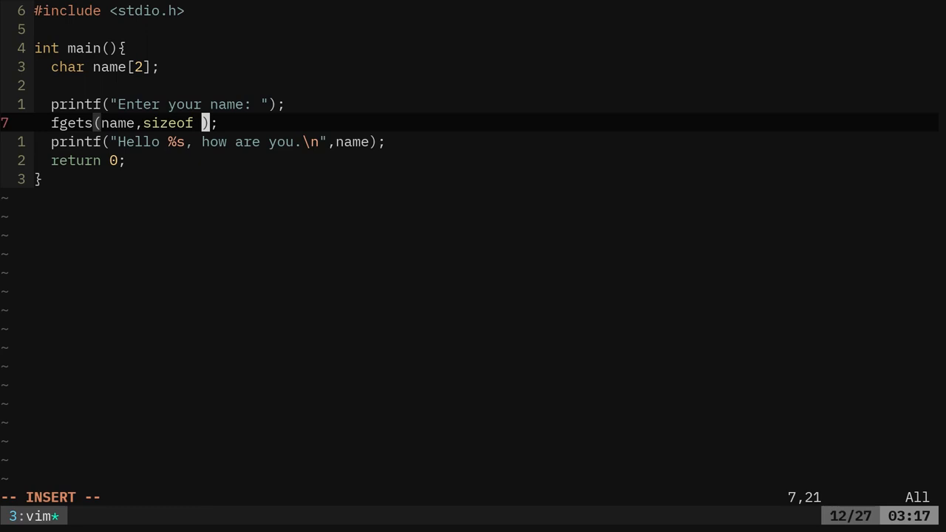
type("name,")
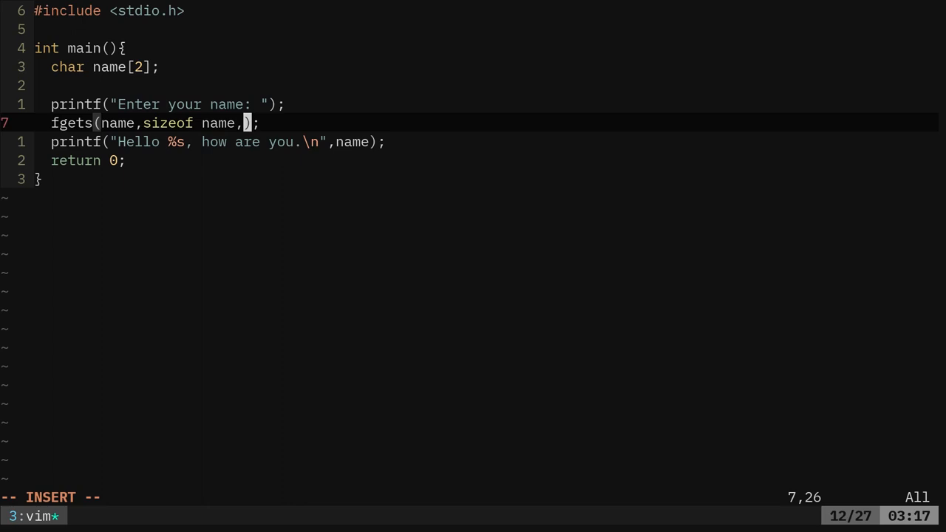
type("stdin")
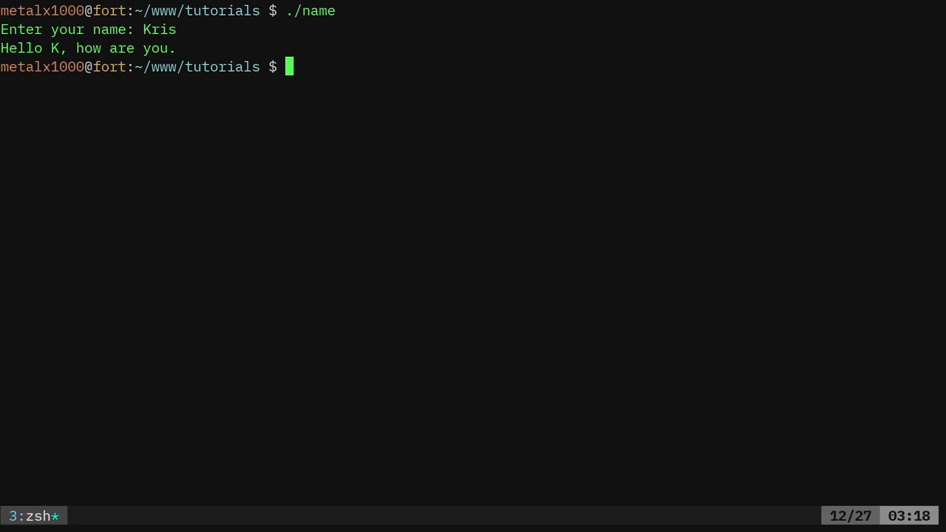
mouse_move(525, 170)
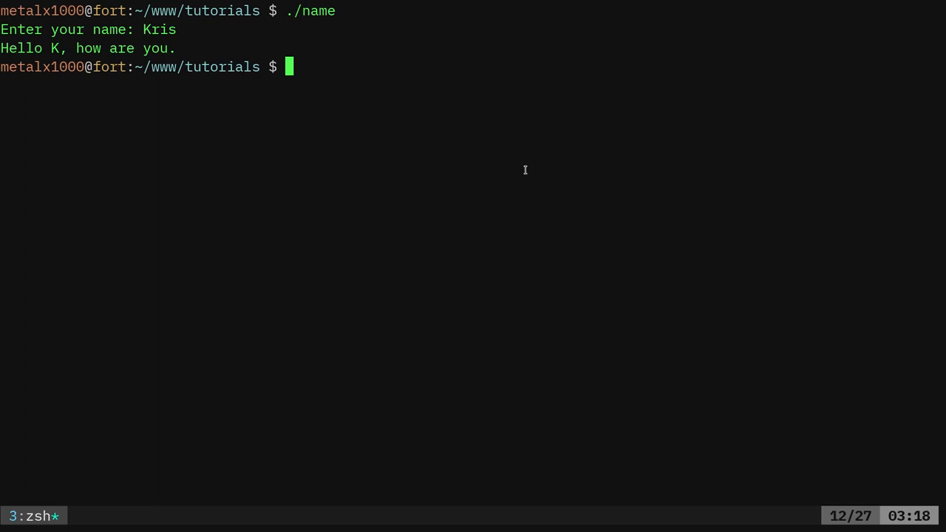
After the greeting truncates Kris to K, start typing vim name to reopen the file.
type("vim name")
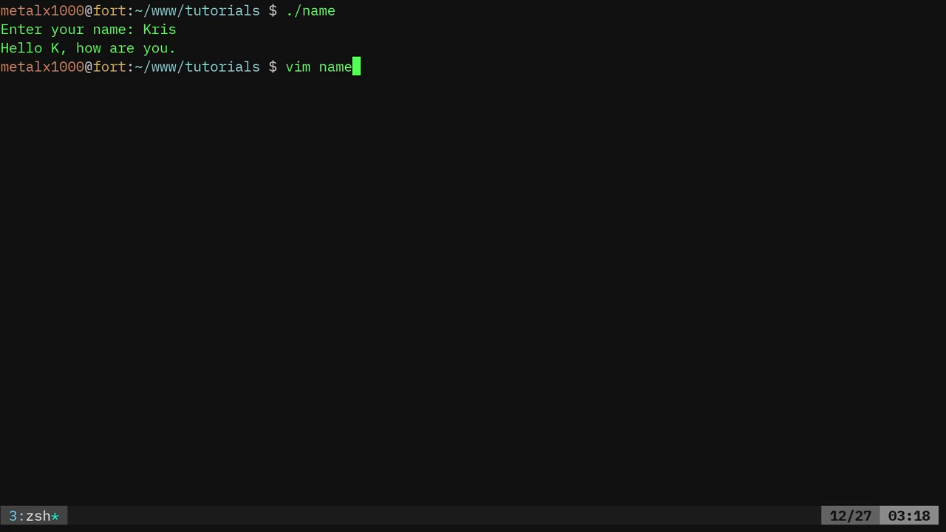
Edit name.c so char name[2] becomes char name[20] and save it.
key("Return")
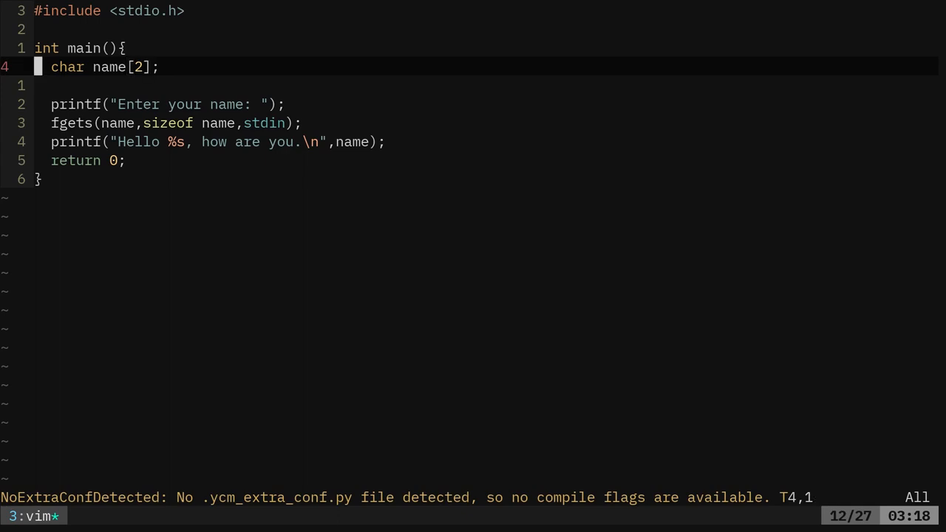
key("i")
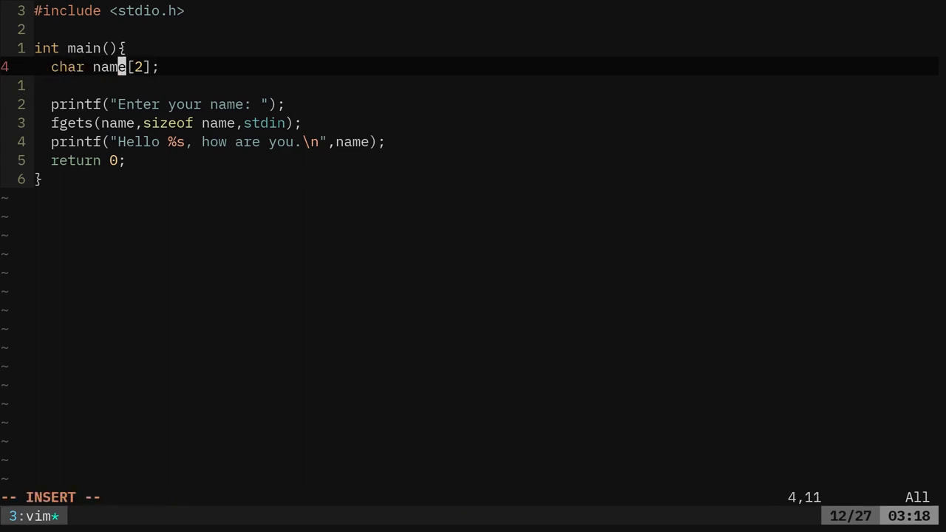
type("20")
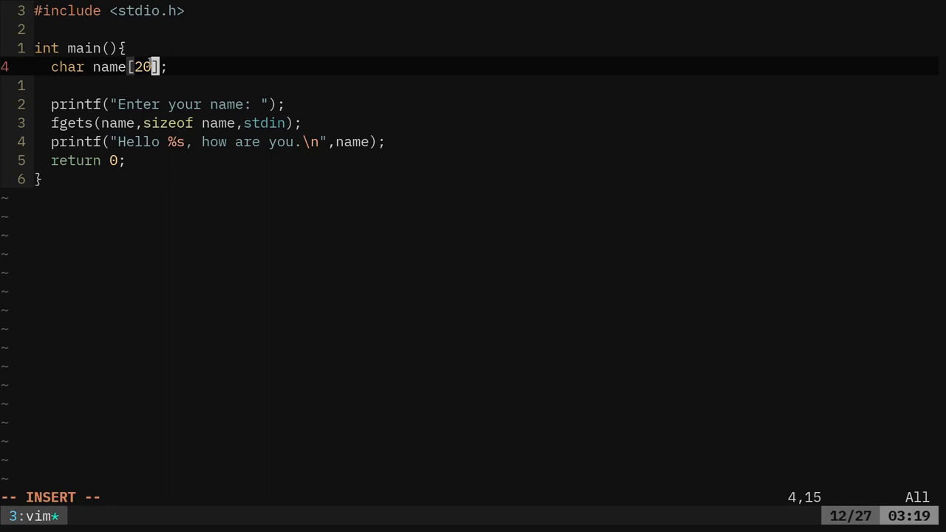
mouse_move(226, 83)
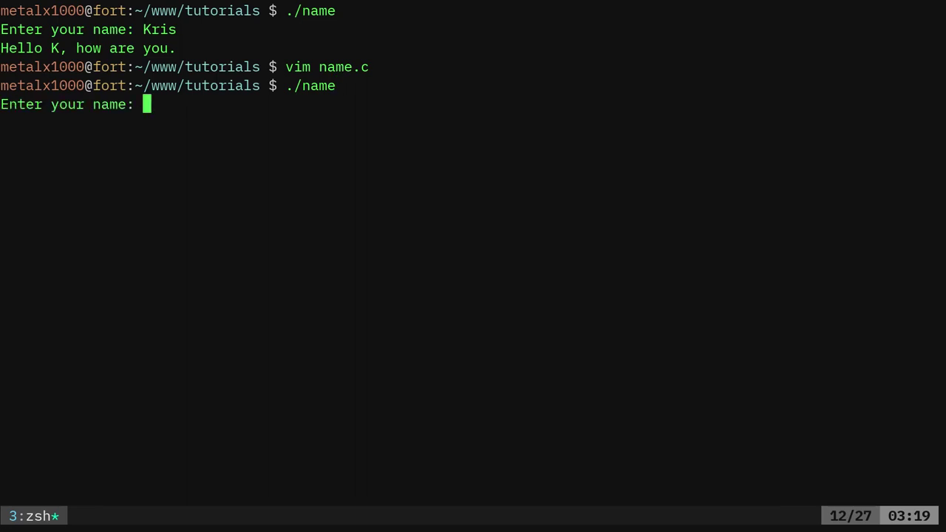
Recompile with gcc name.c -o name.
type("gcc name.c -o name")
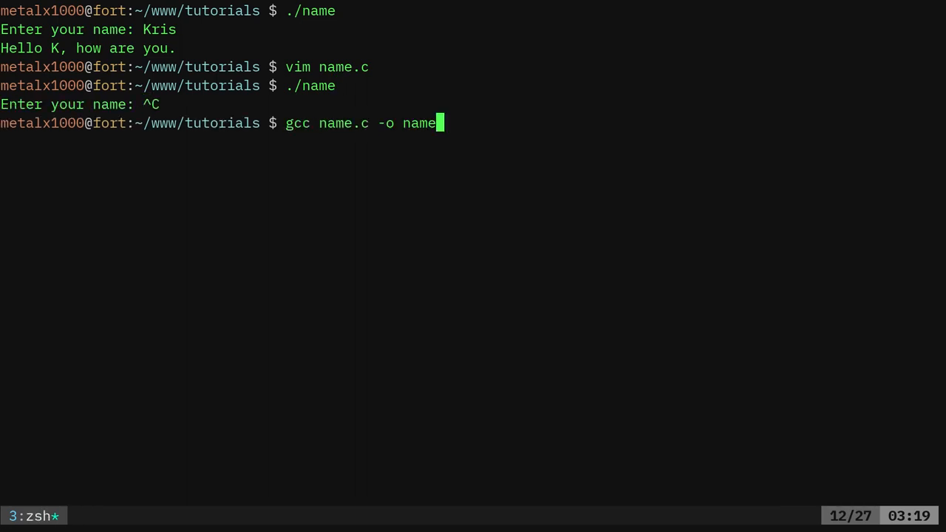
key("Return")
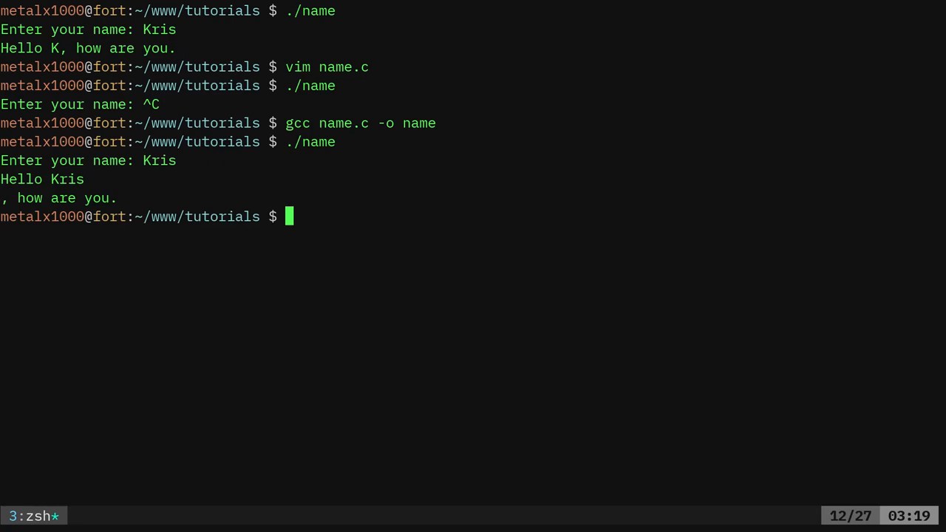
Run ./name and enter the overly long string 'skjdhgkjashdgkjasnbgiuangvan'.
type("./name")
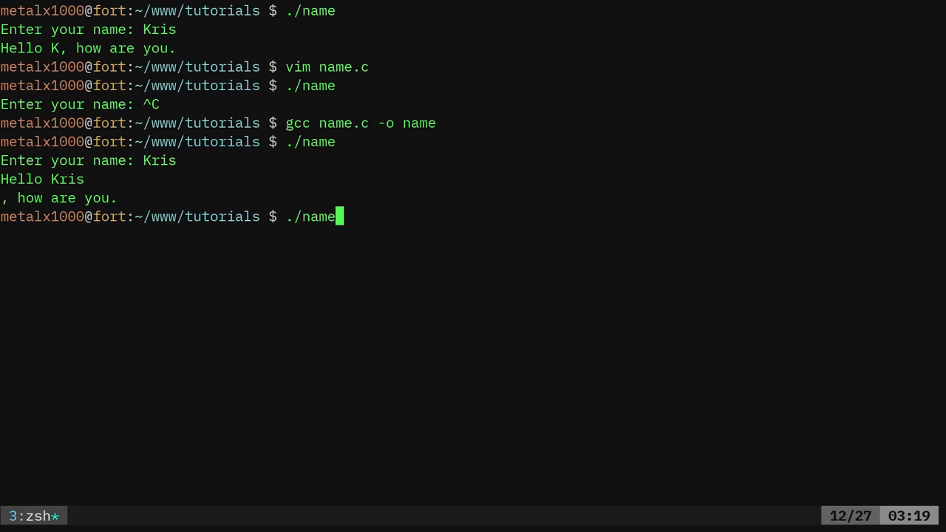
key("Return")
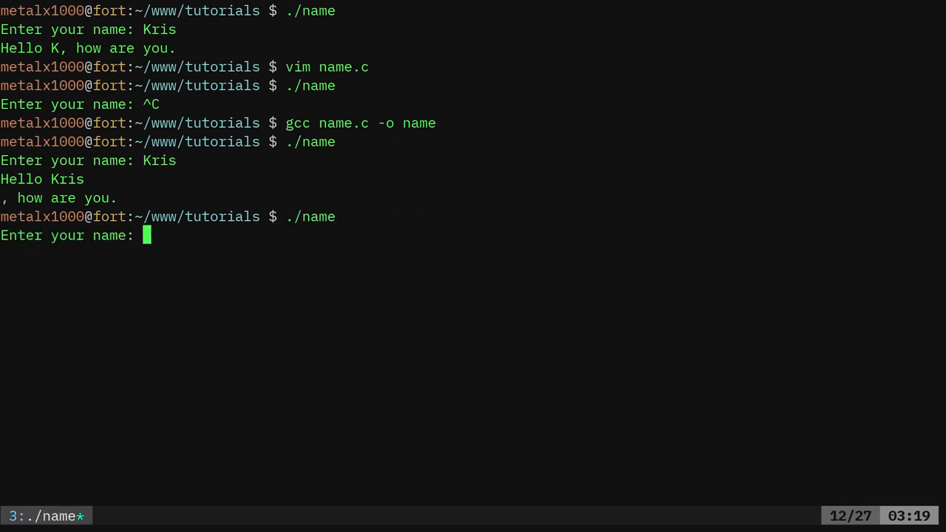
type("skjdhgkjashdgkjasnbgiuangvanianlaibvlkanvllklllll")
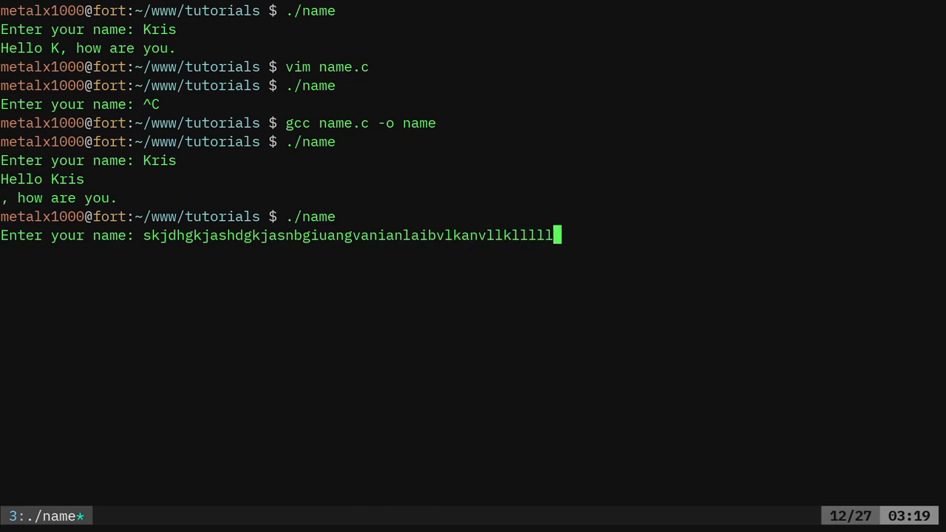
key("Return")
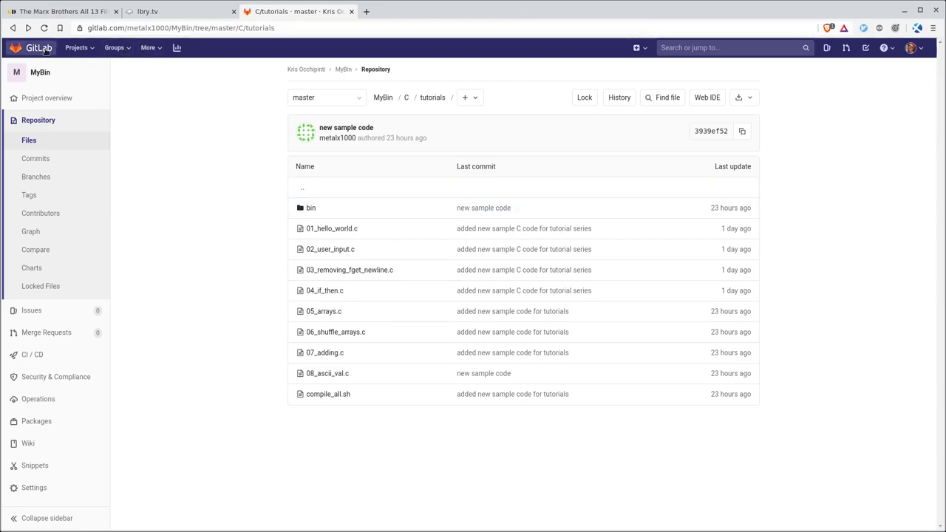
left_click(343, 68)
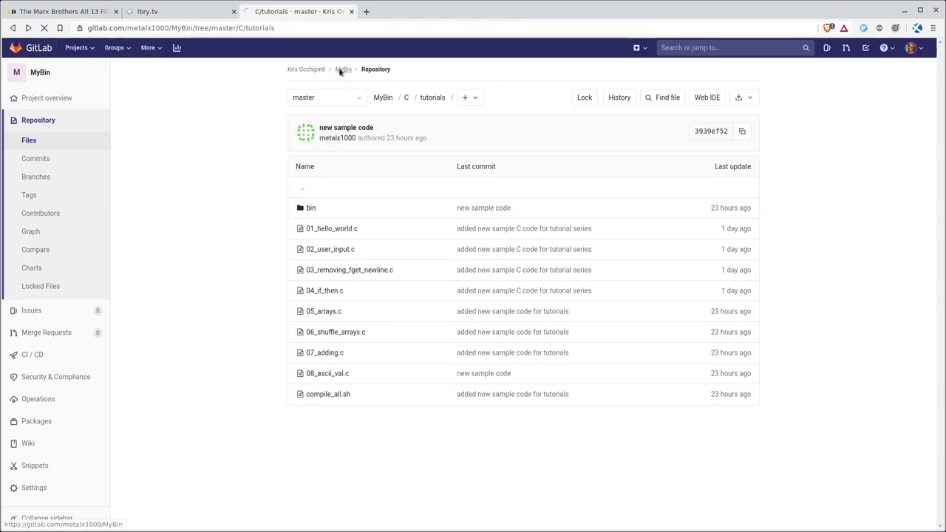
left_click(343, 69)
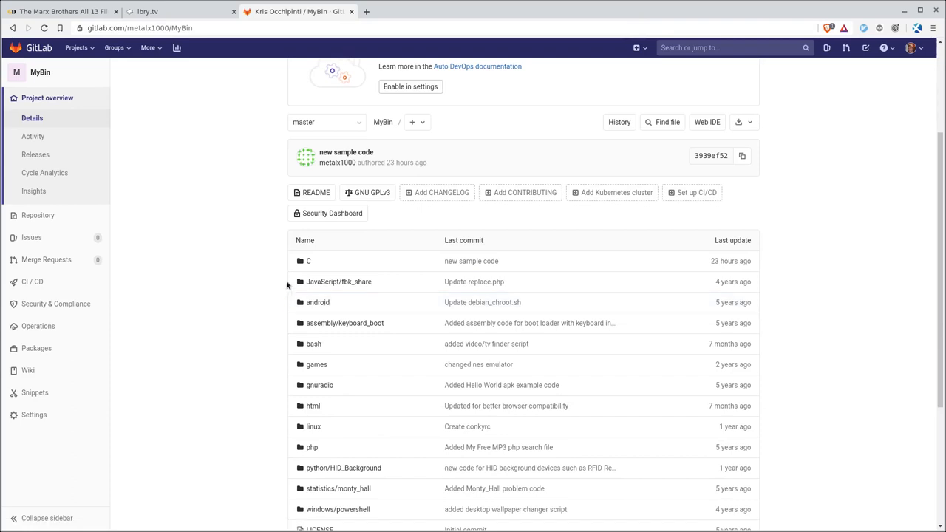
left_click(309, 261)
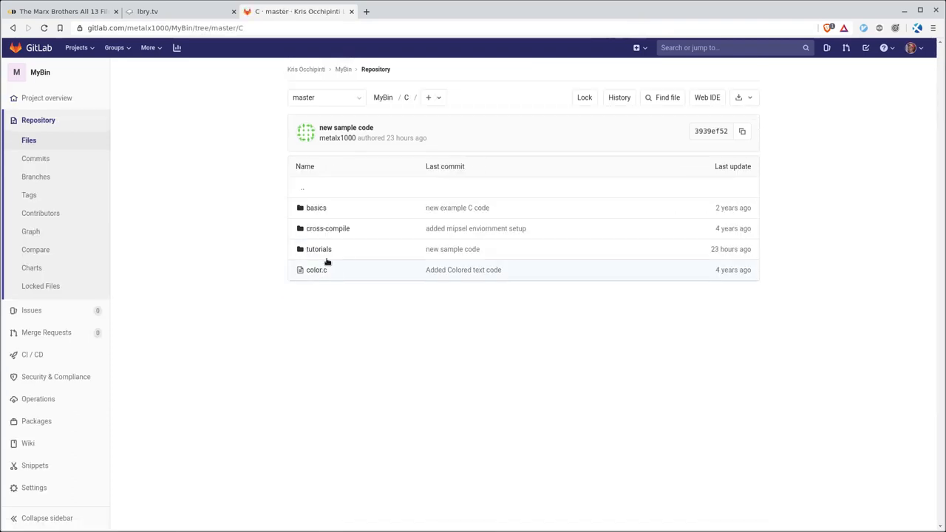
left_click(318, 249)
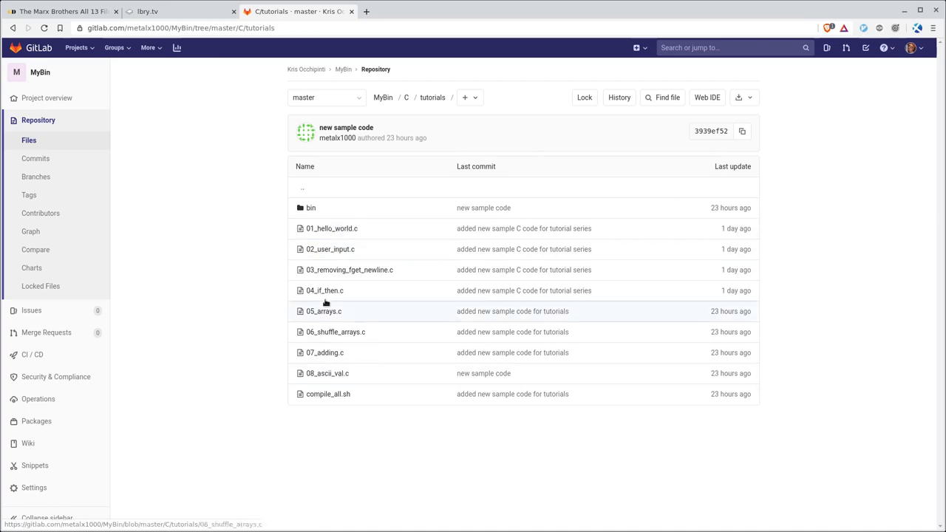
mouse_move(325, 353)
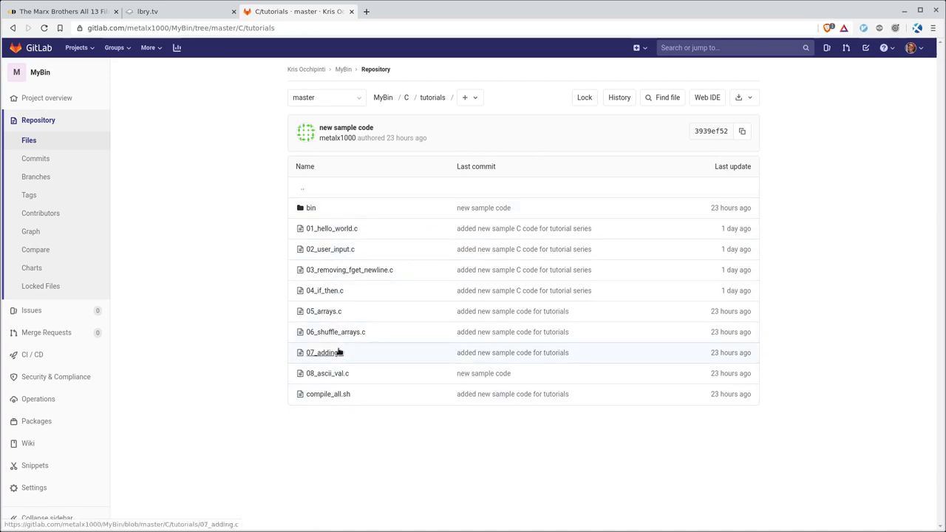
mouse_move(331, 249)
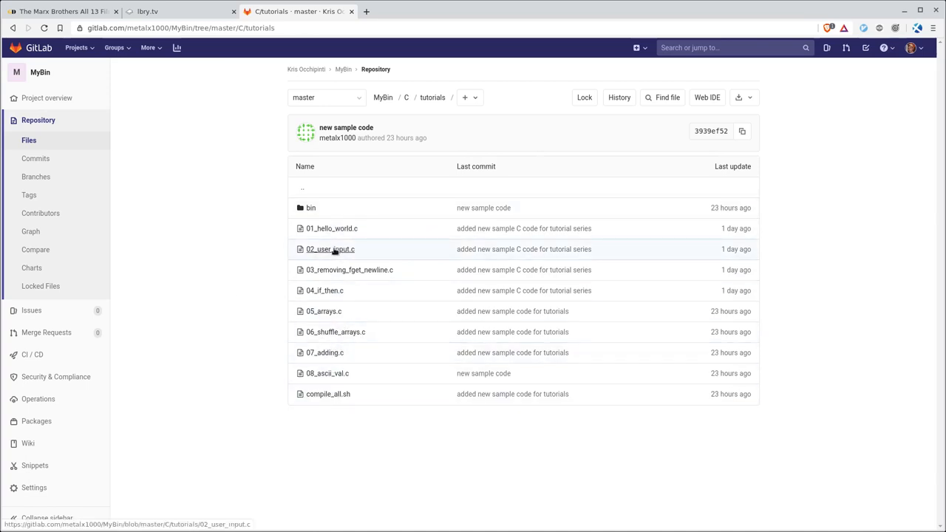
left_click(329, 249)
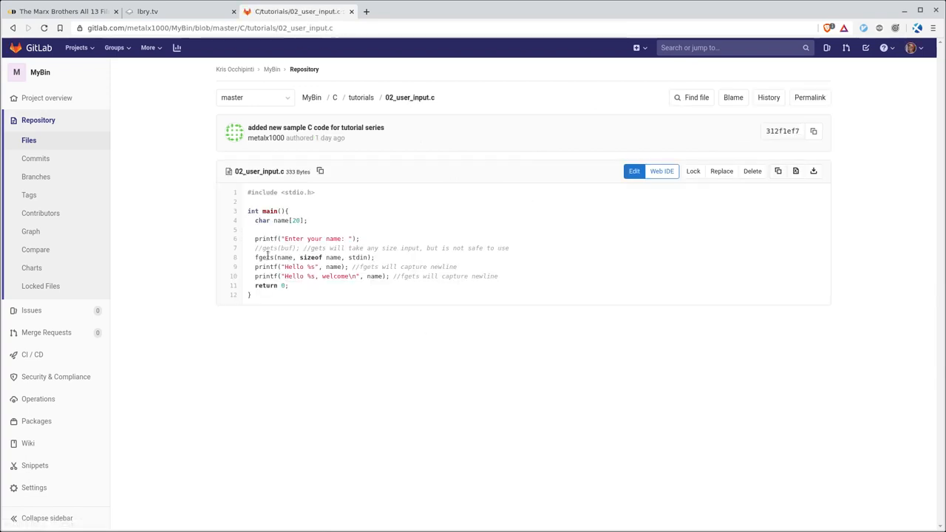
left_click_drag(254, 267, 431, 276)
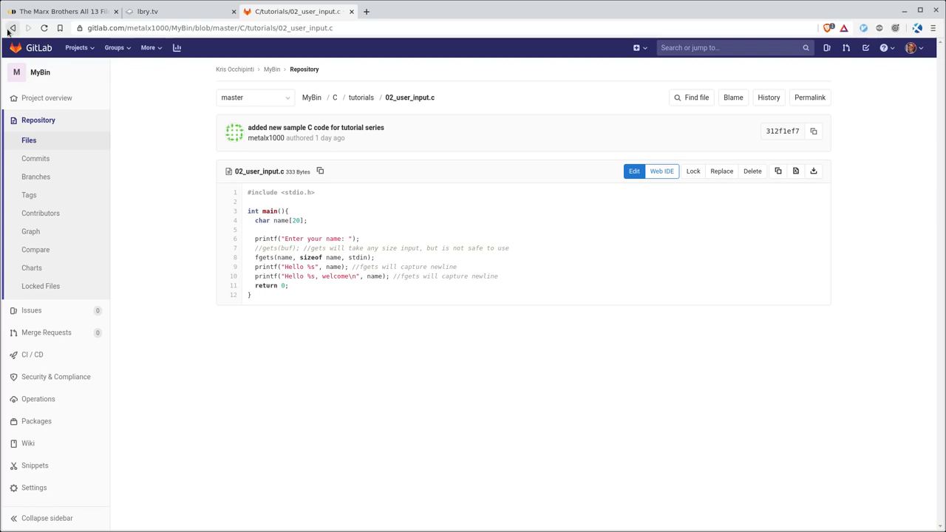
left_click(12, 27)
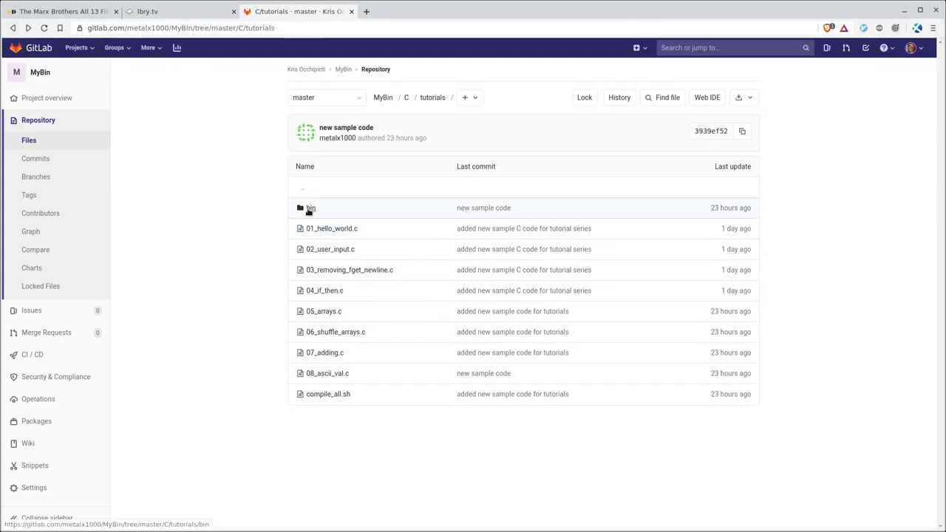
left_click(311, 208)
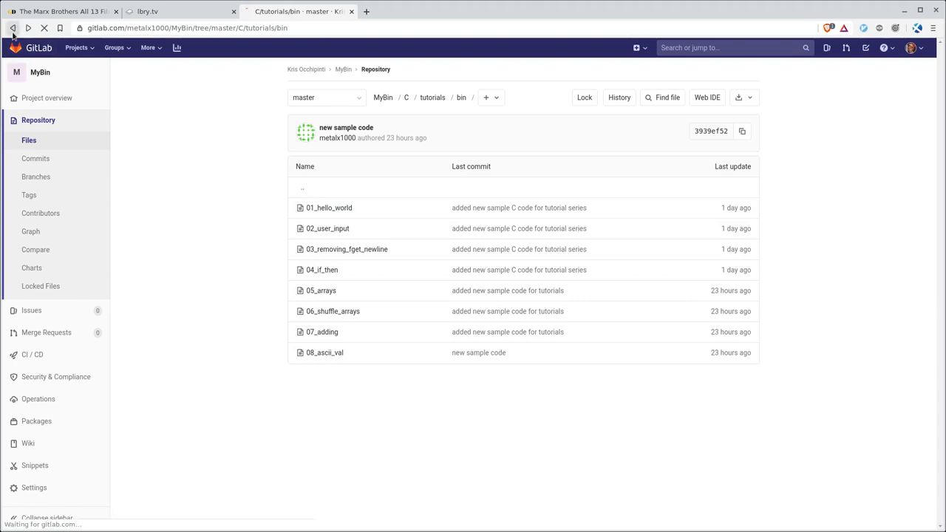
left_click(12, 28)
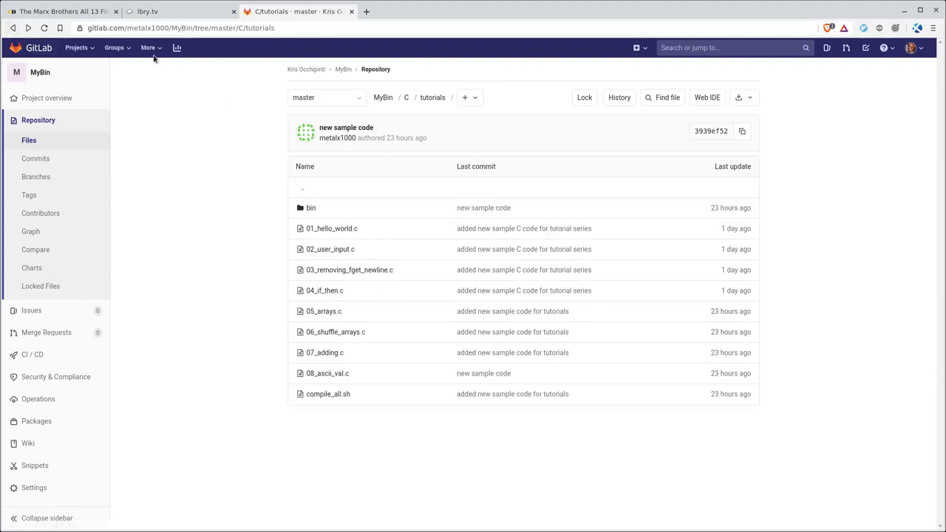
mouse_move(354, 163)
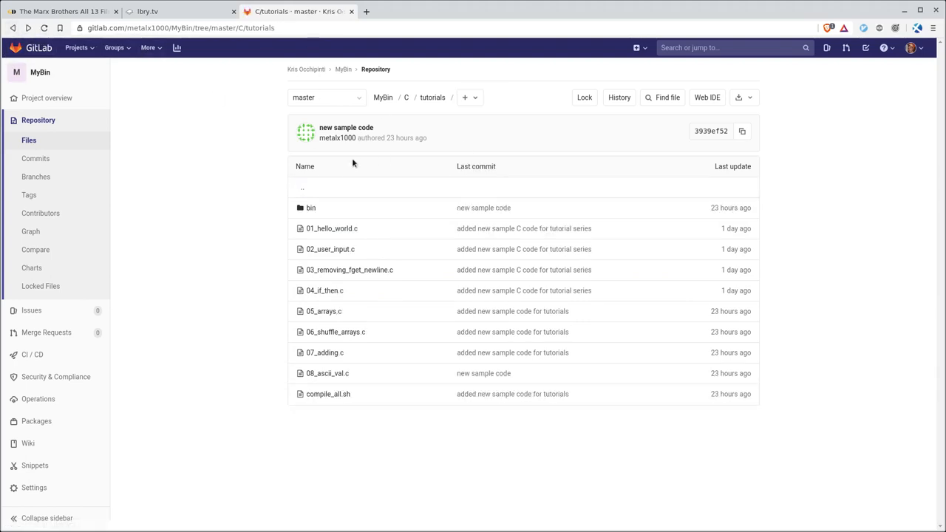
mouse_move(129, 96)
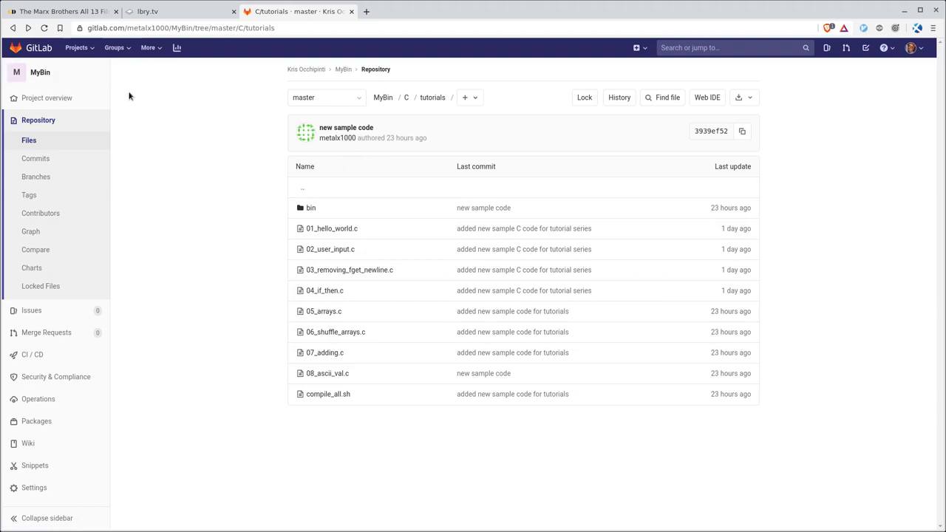
mouse_move(229, 71)
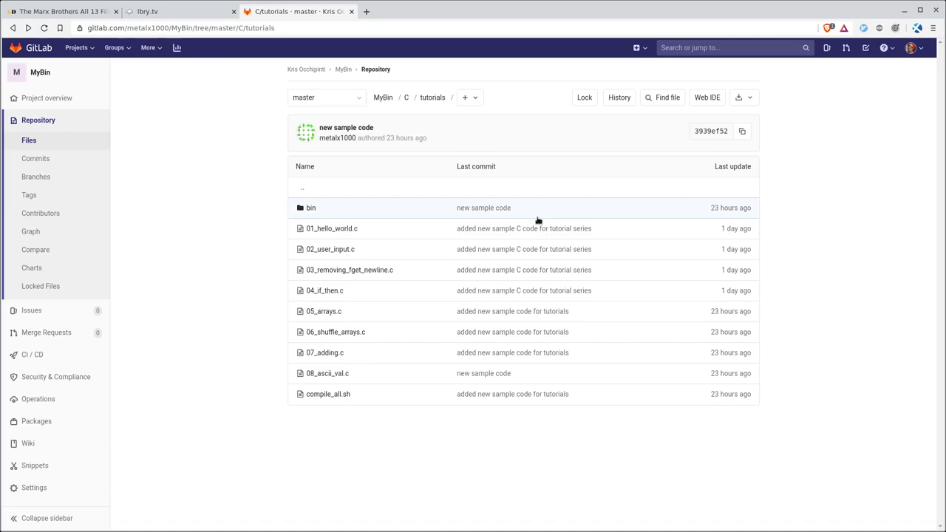
mouse_move(281, 194)
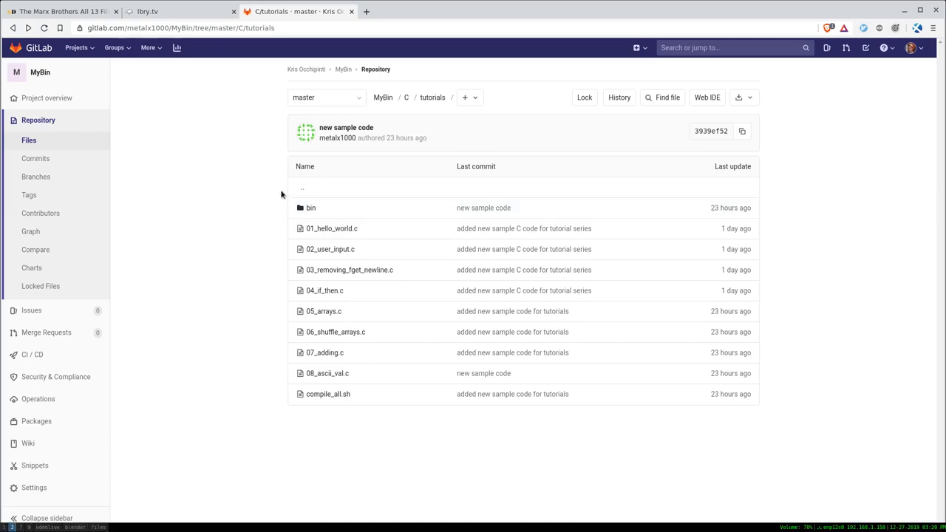